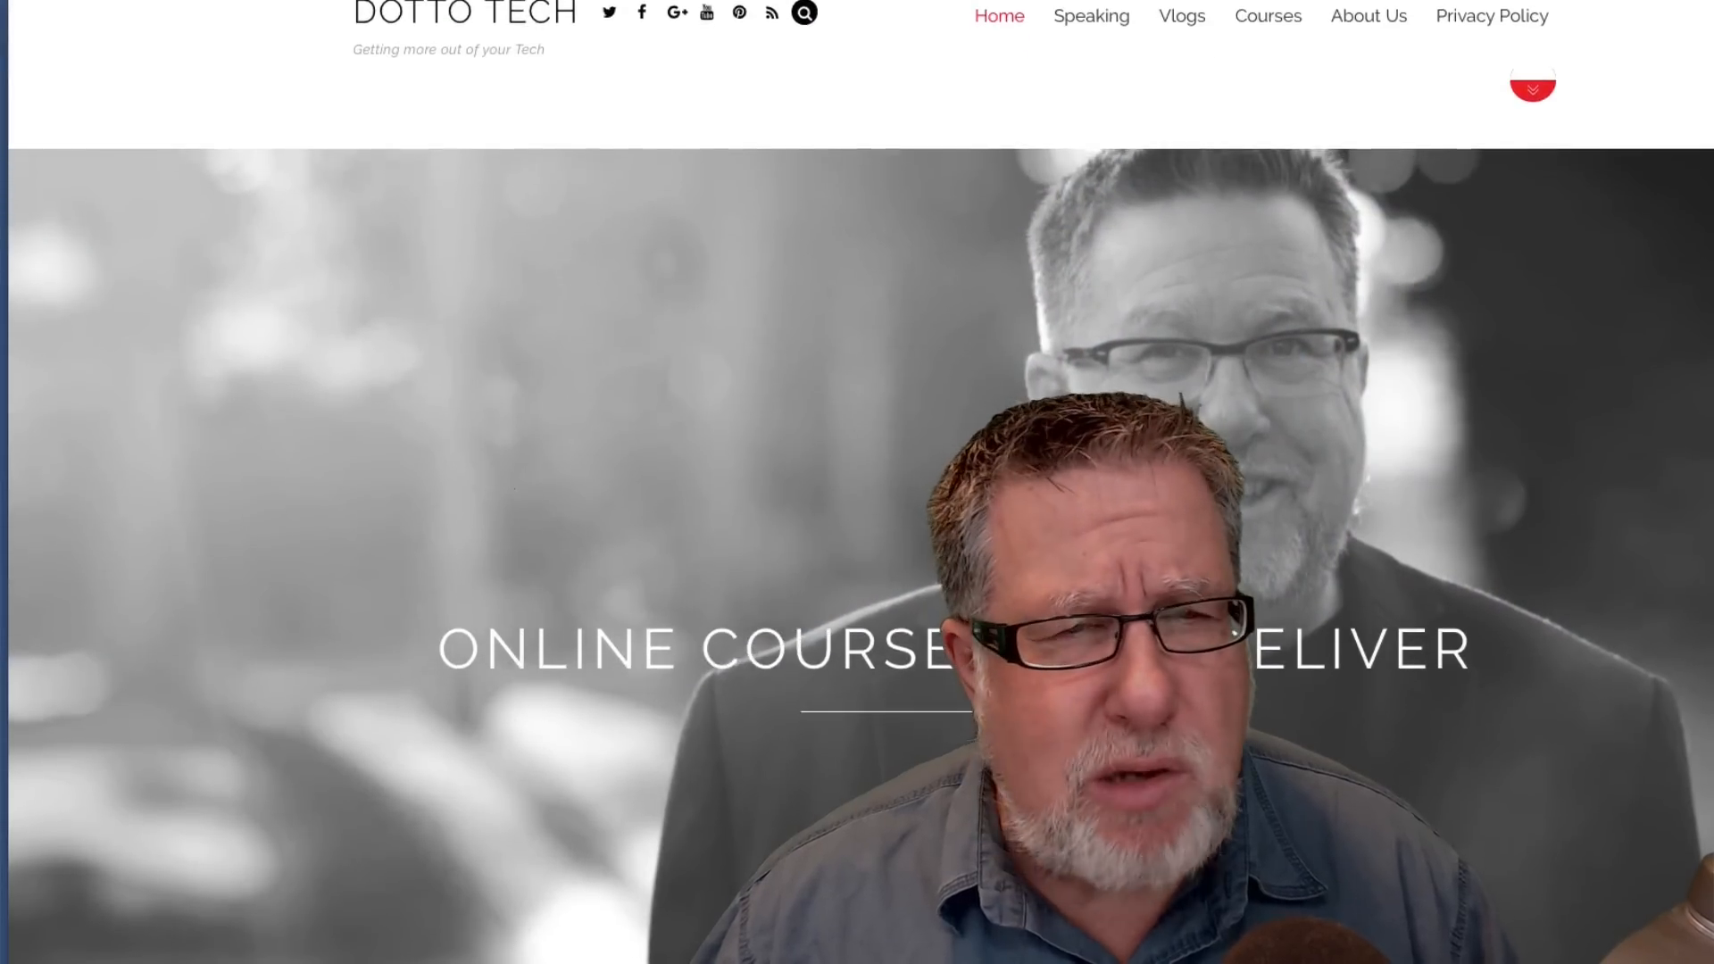
Enter dottotech.com as the website URL and run the Think with Google site test.
{"action": "scroll", "scroll_direction": "down", "scroll_amount": 3}
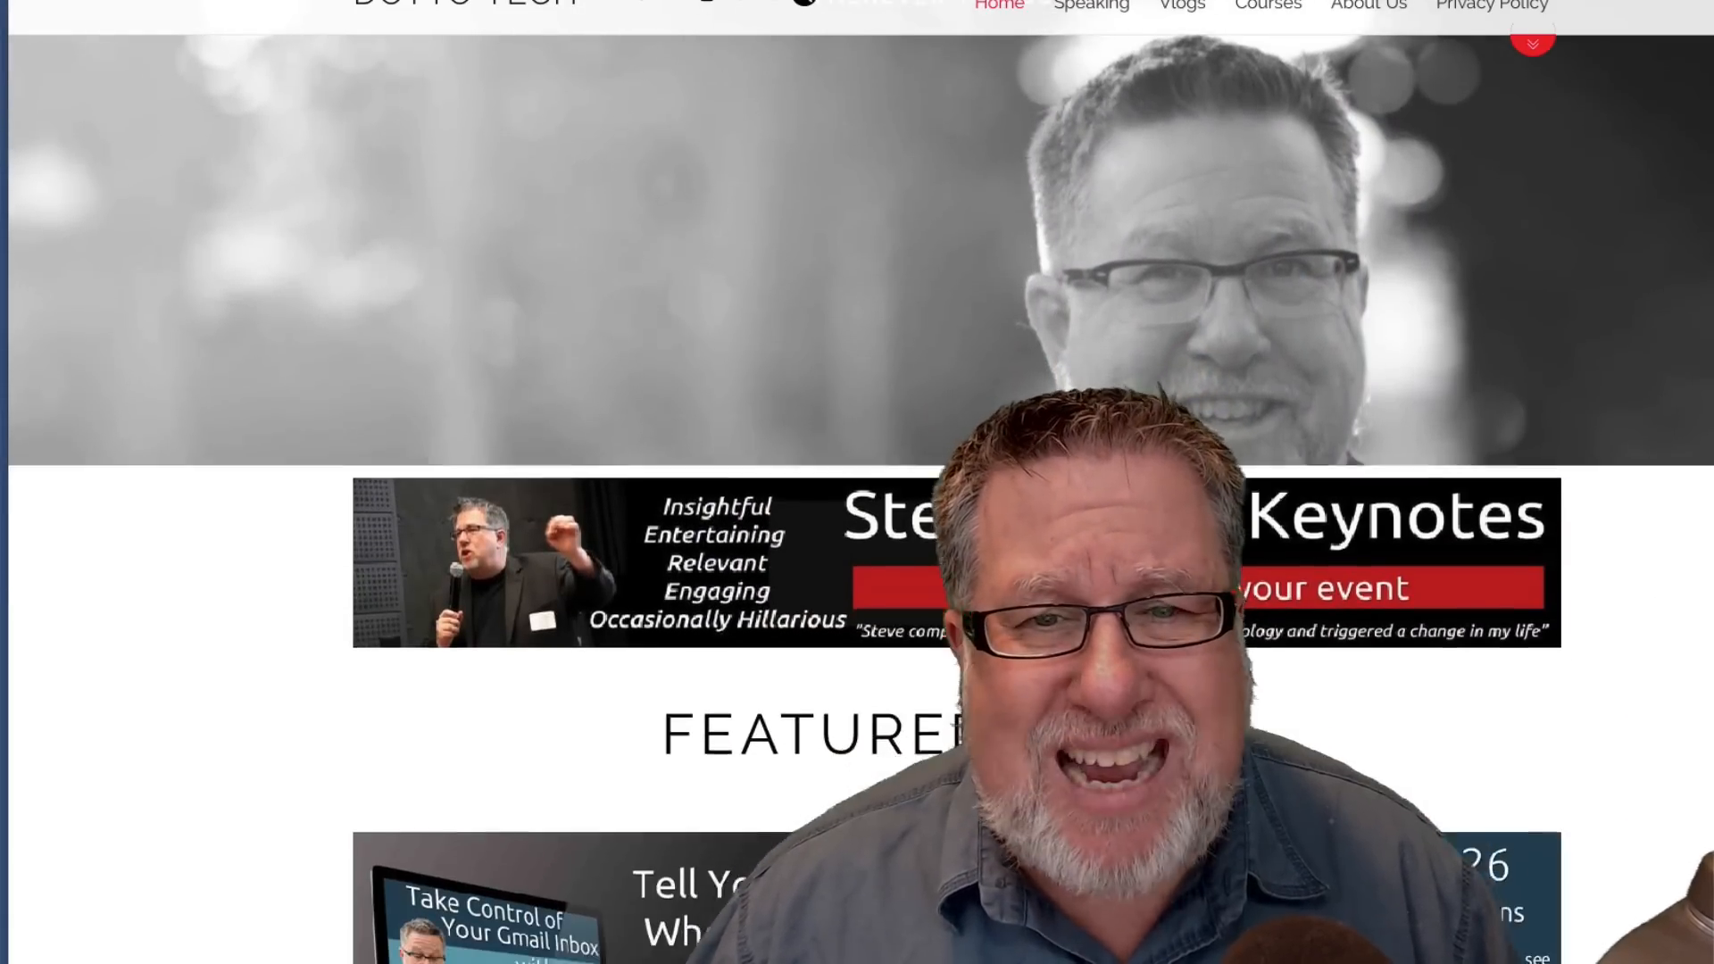
{"action": "scroll", "scroll_direction": "down", "scroll_amount": 3}
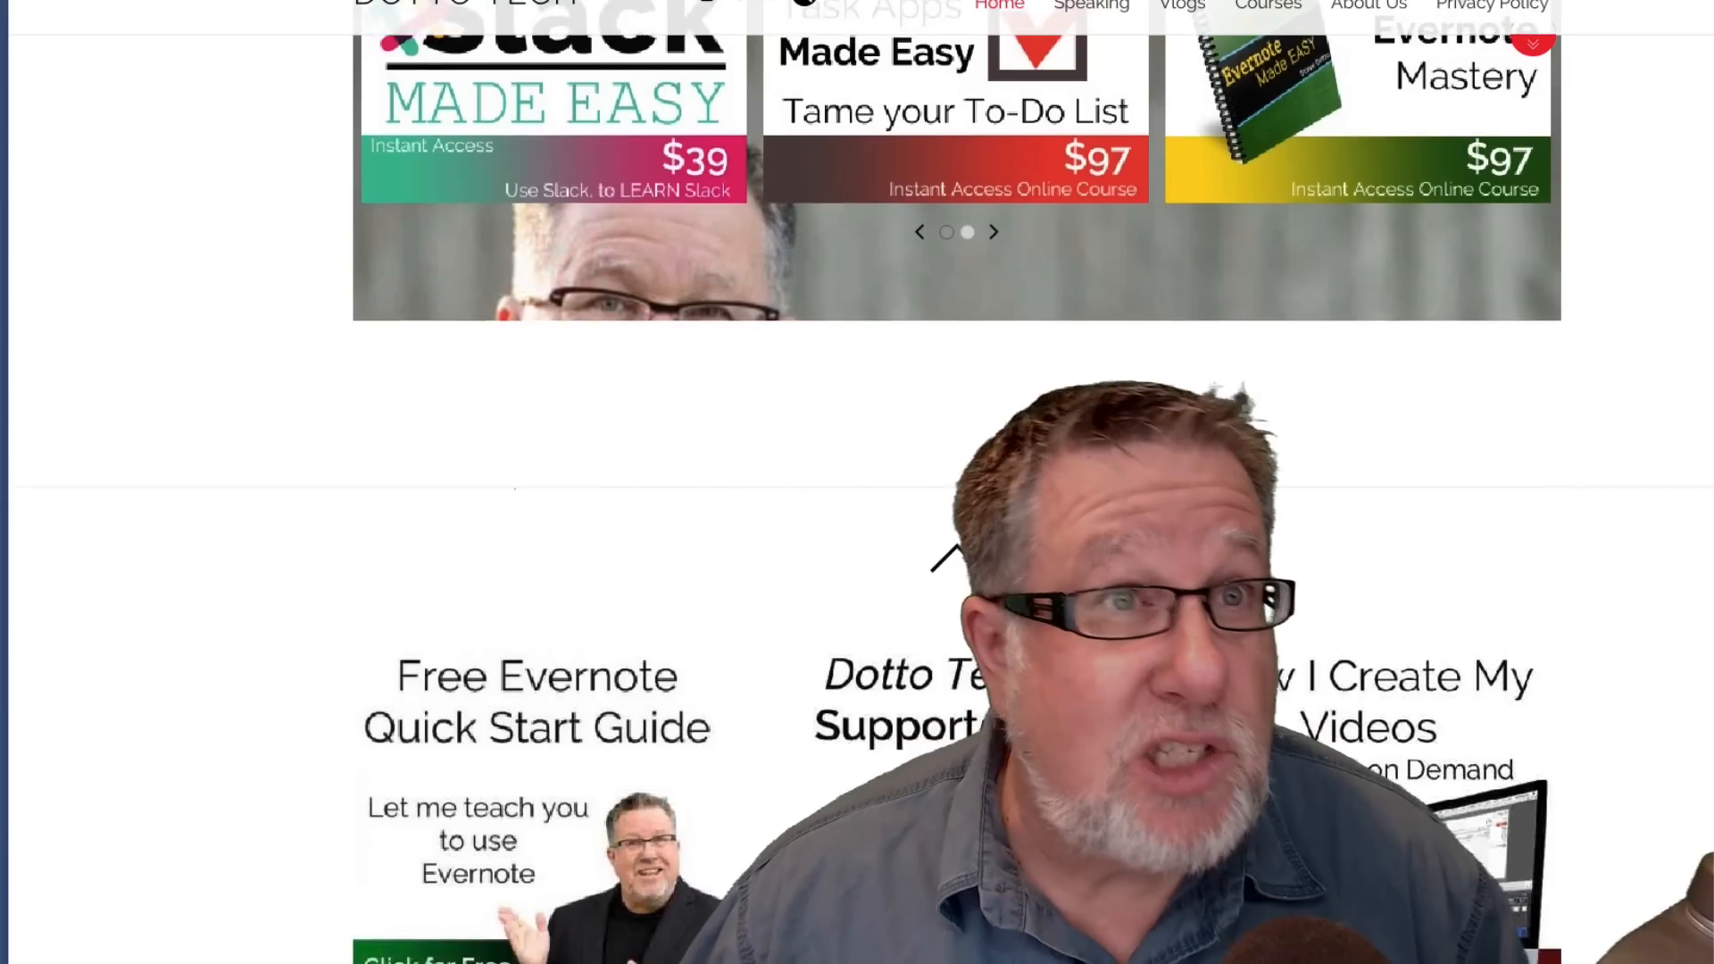
{"action": "scroll", "scroll_direction": "down", "scroll_amount": 3}
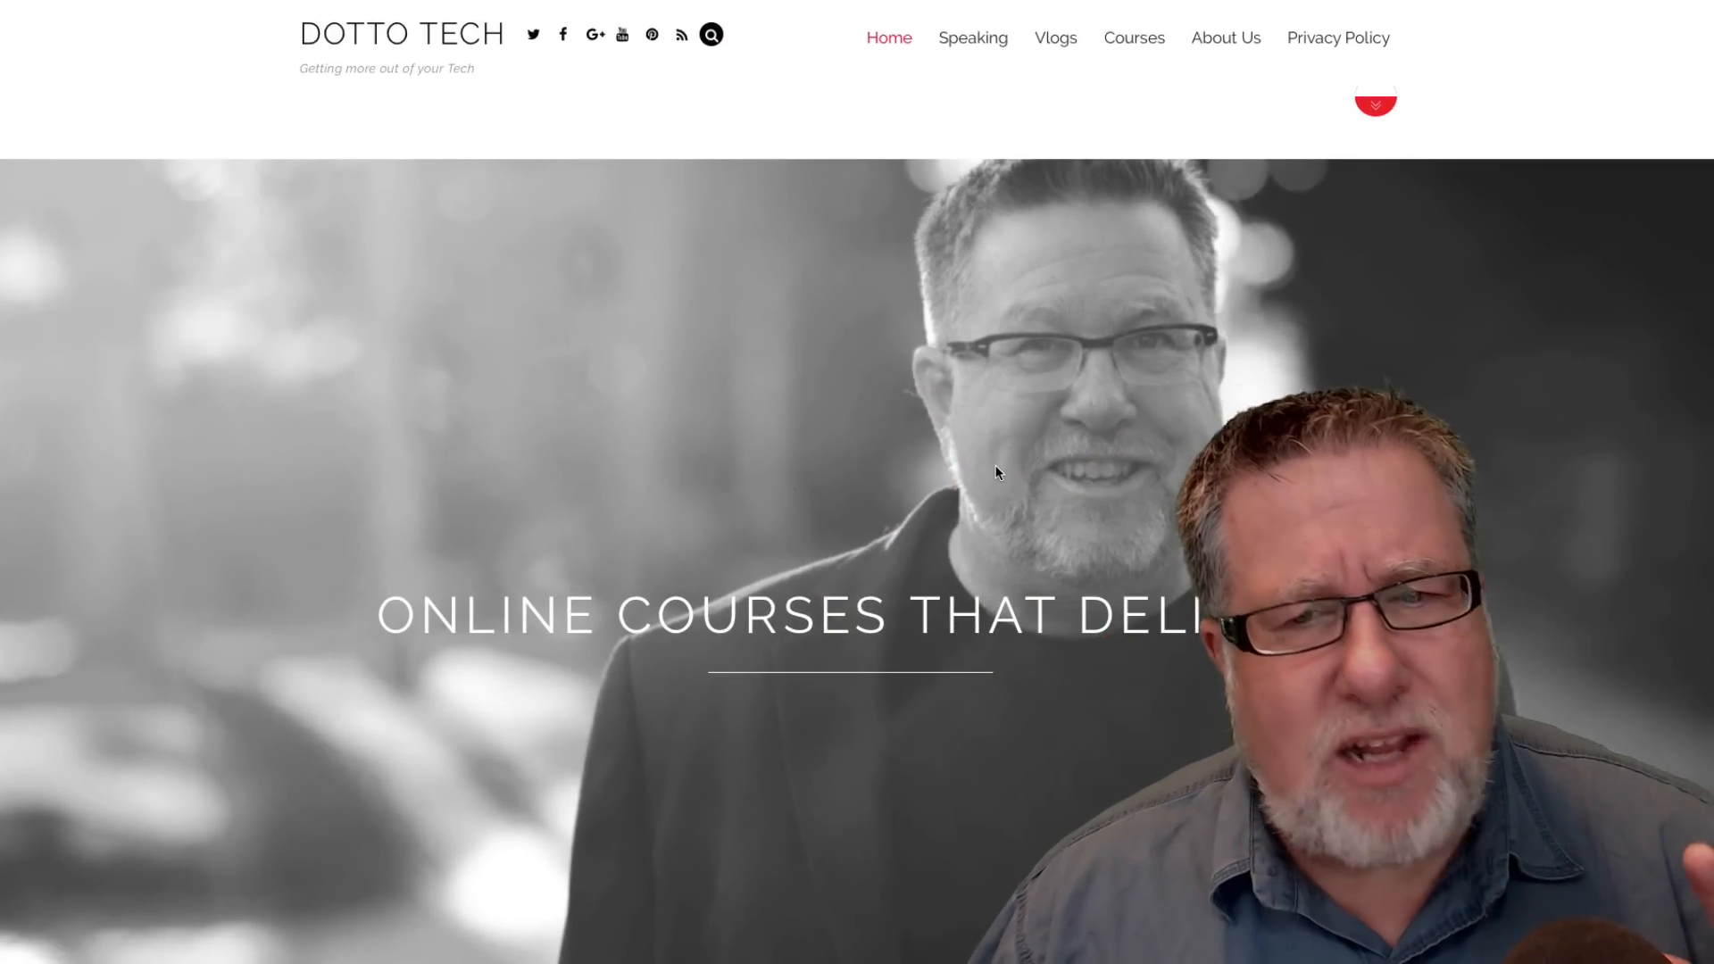
{"action": "scroll", "scroll_direction": "down", "scroll_amount": 3}
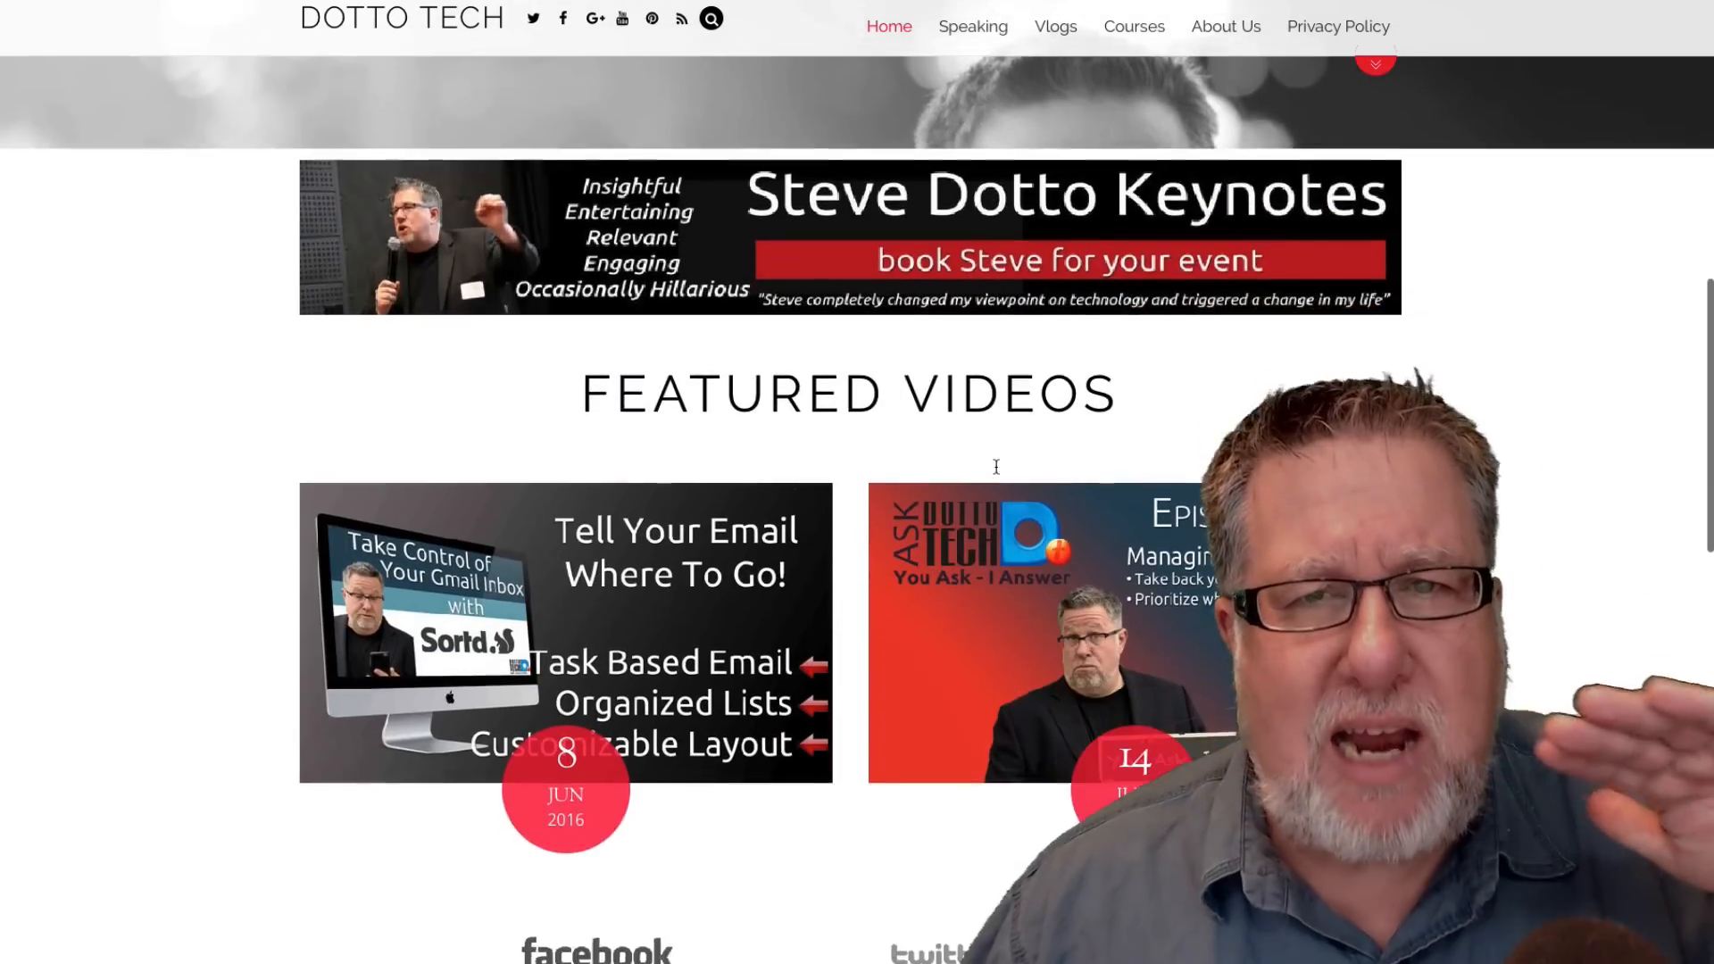
{"action": "scroll", "scroll_direction": "down", "scroll_amount": 3}
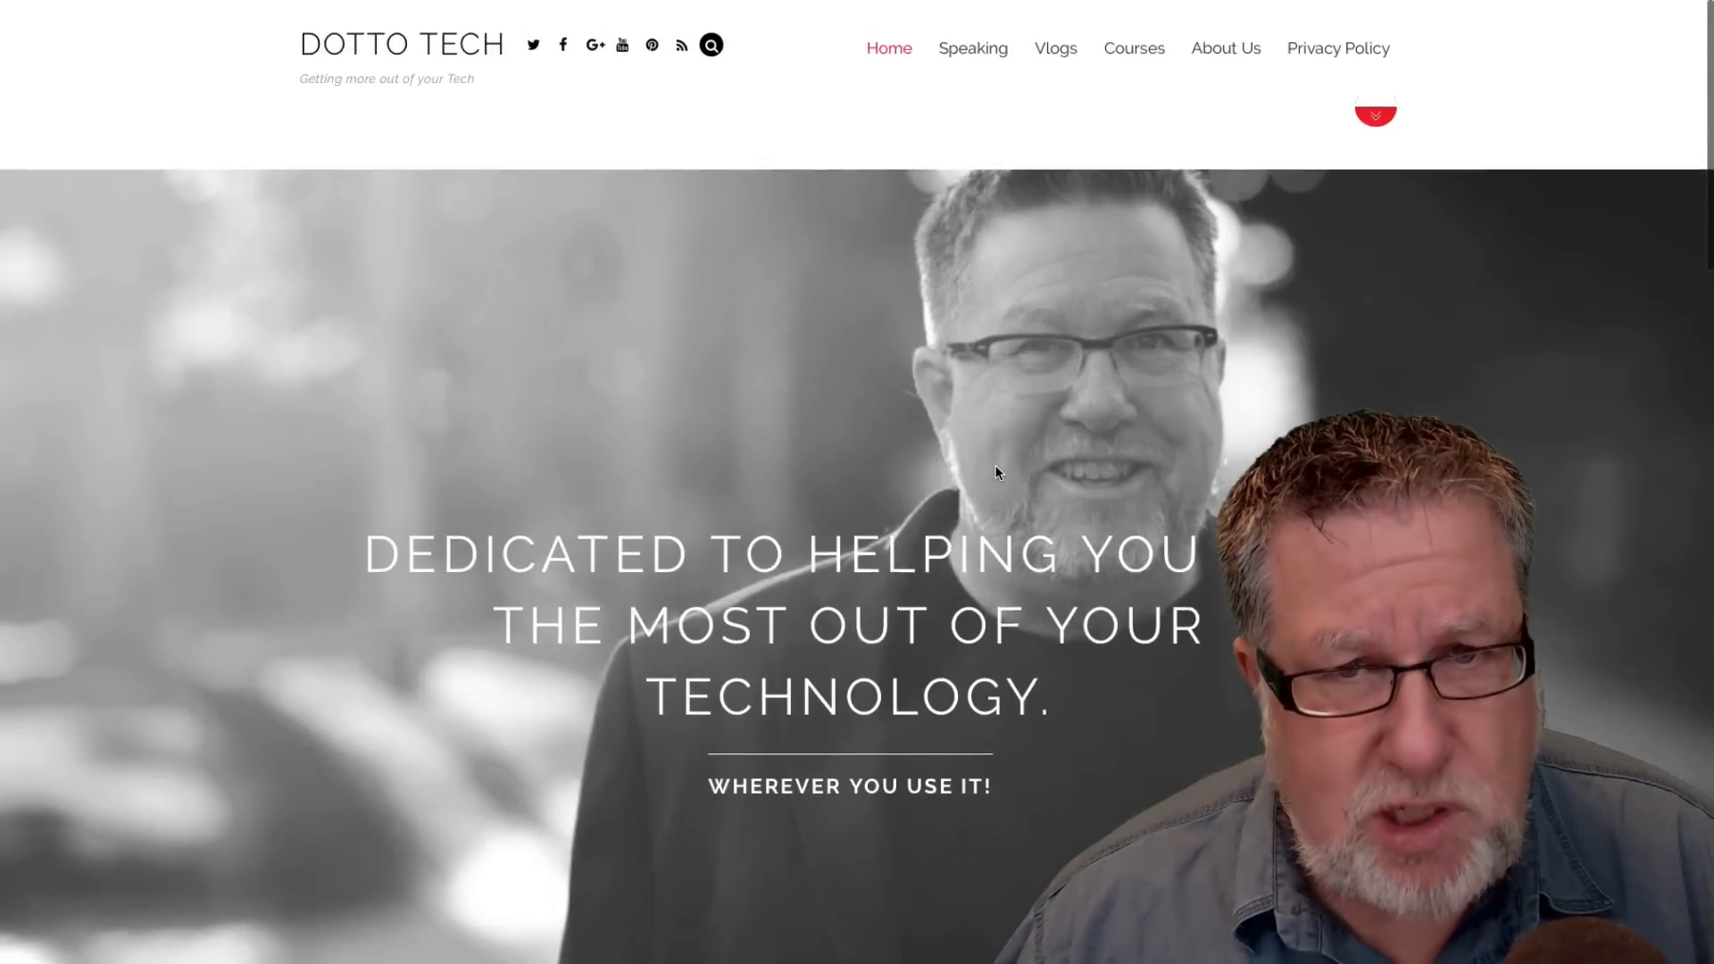
{"action": "scroll", "scroll_direction": "down", "scroll_amount": 3}
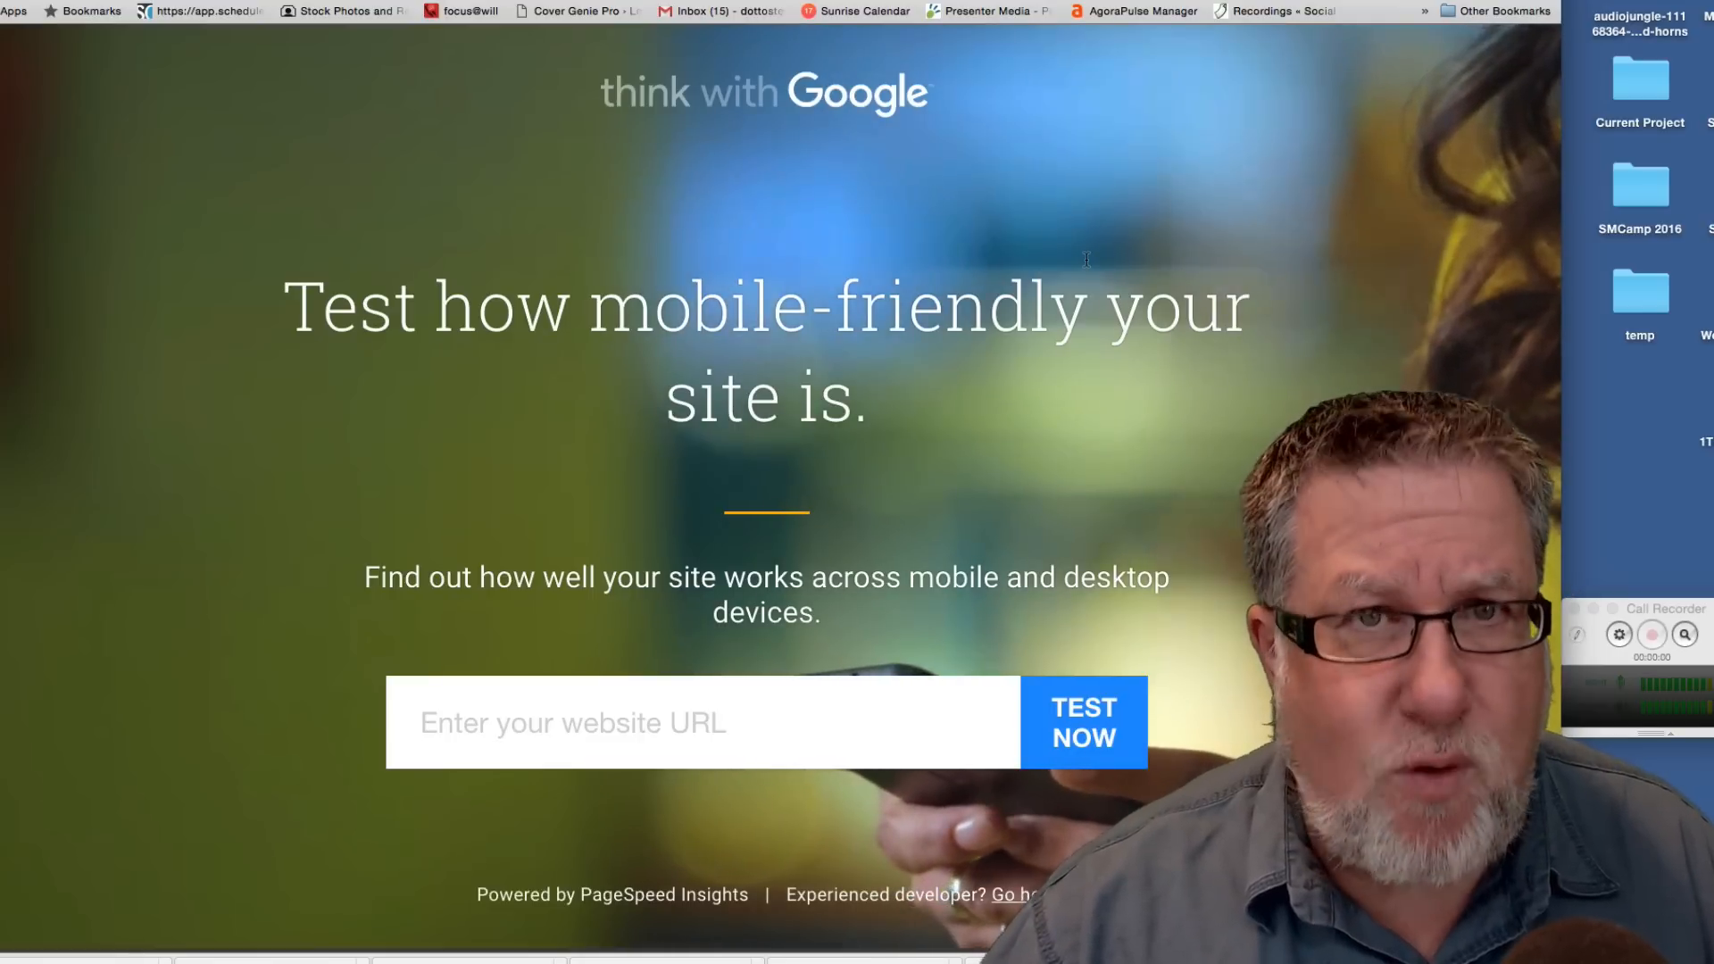
{"action": "type", "text": "do"}
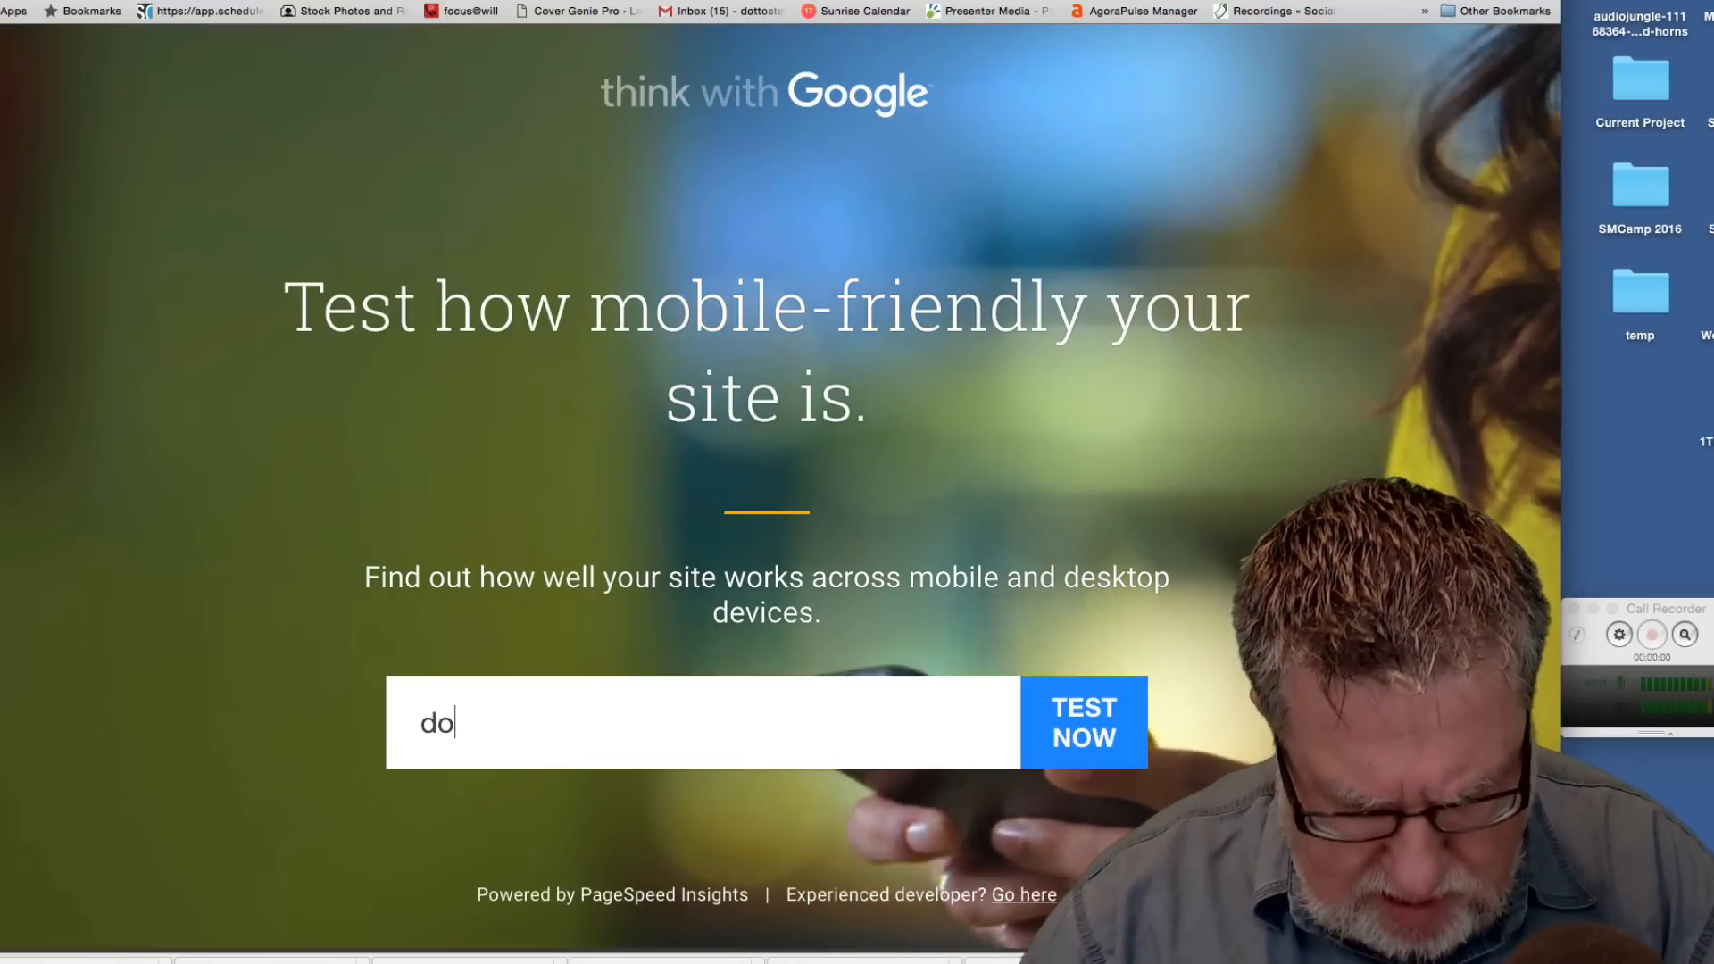
{"action": "type", "text": "ttotech.com"}
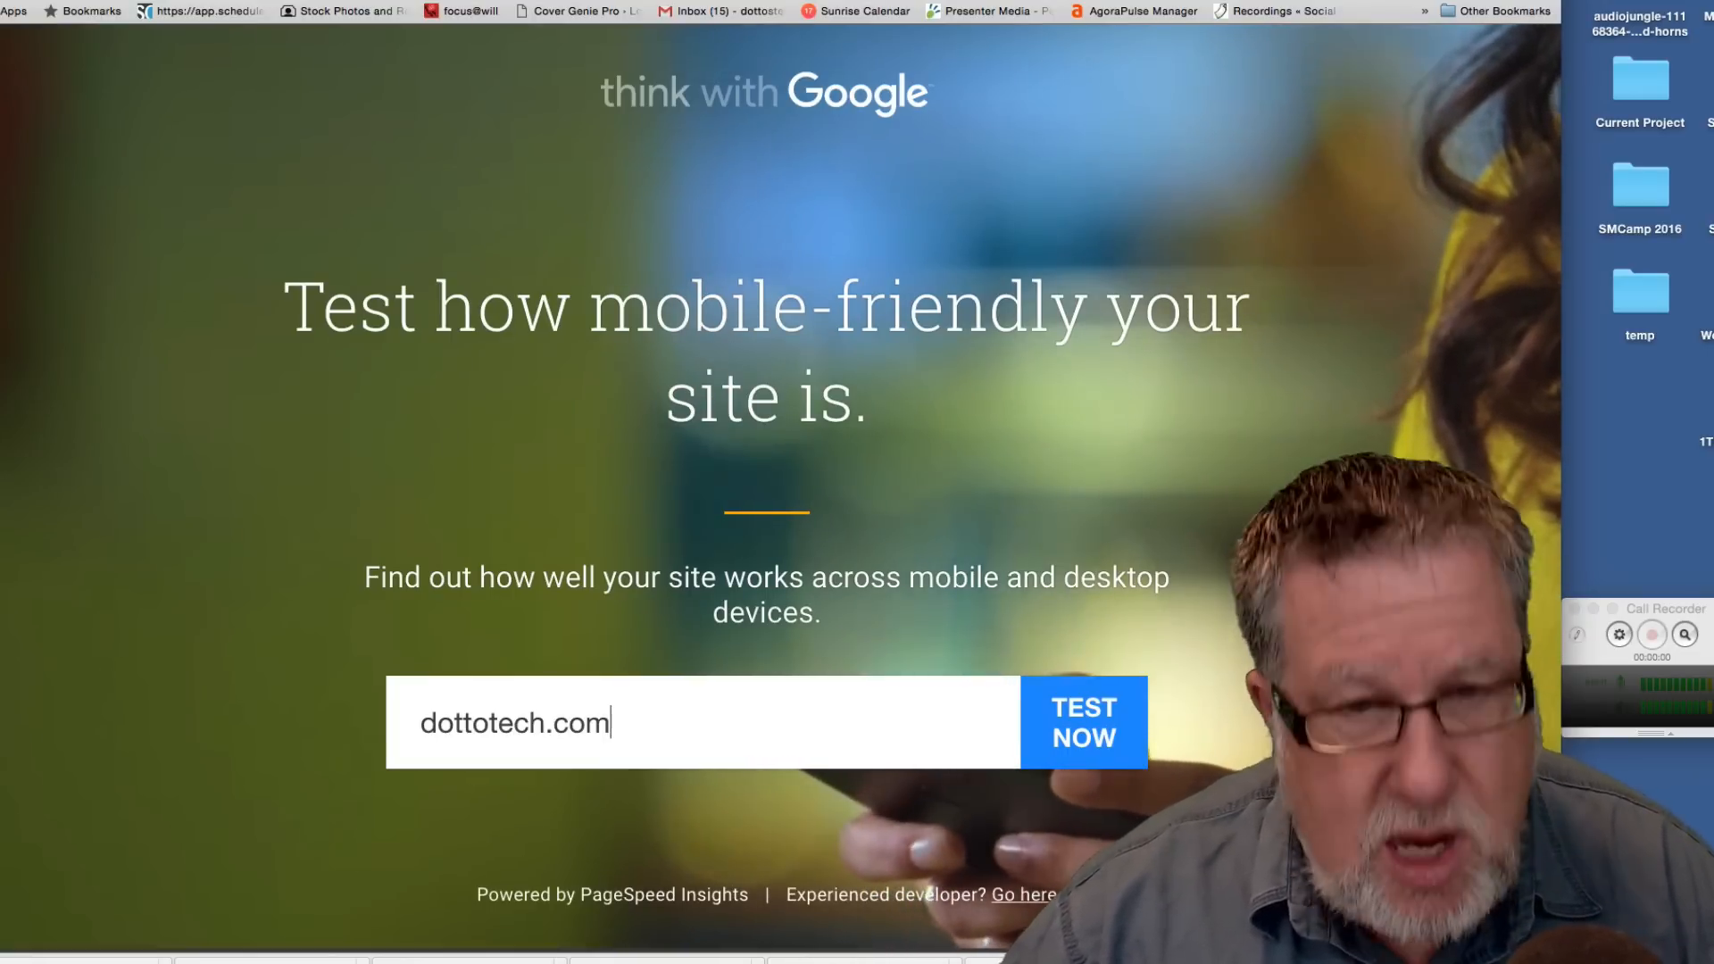
{"action": "left_click", "coordinate": [1082, 722]}
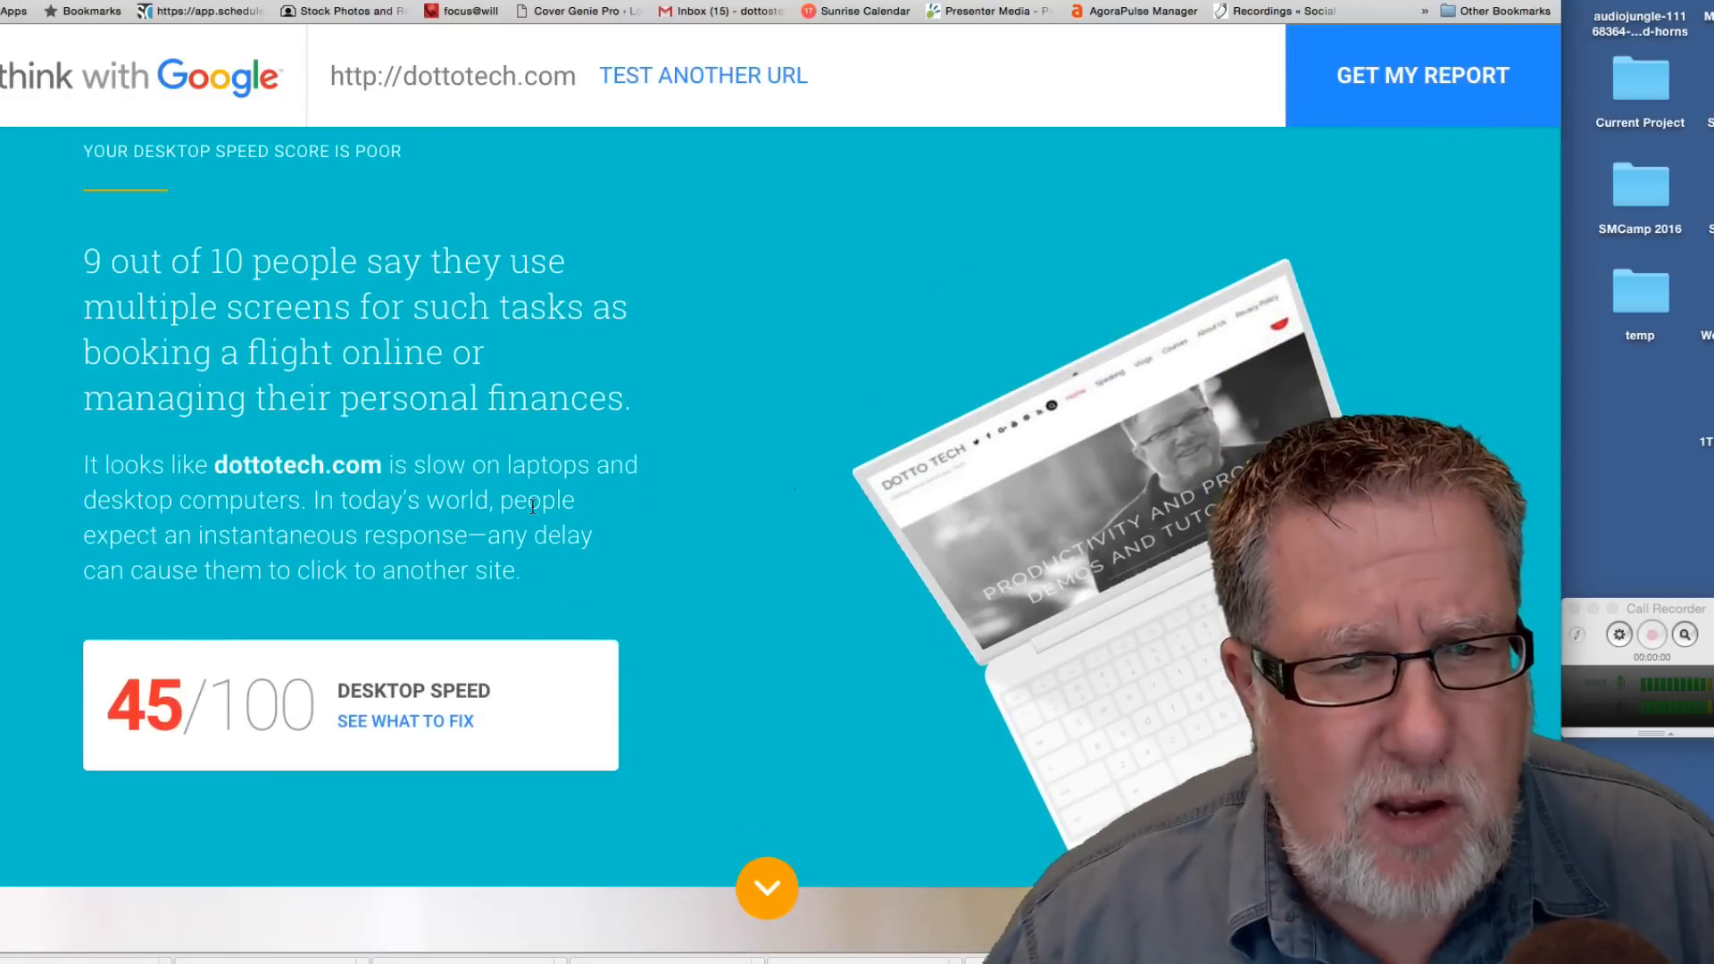
{"action": "scroll", "scroll_direction": "down", "scroll_amount": 3}
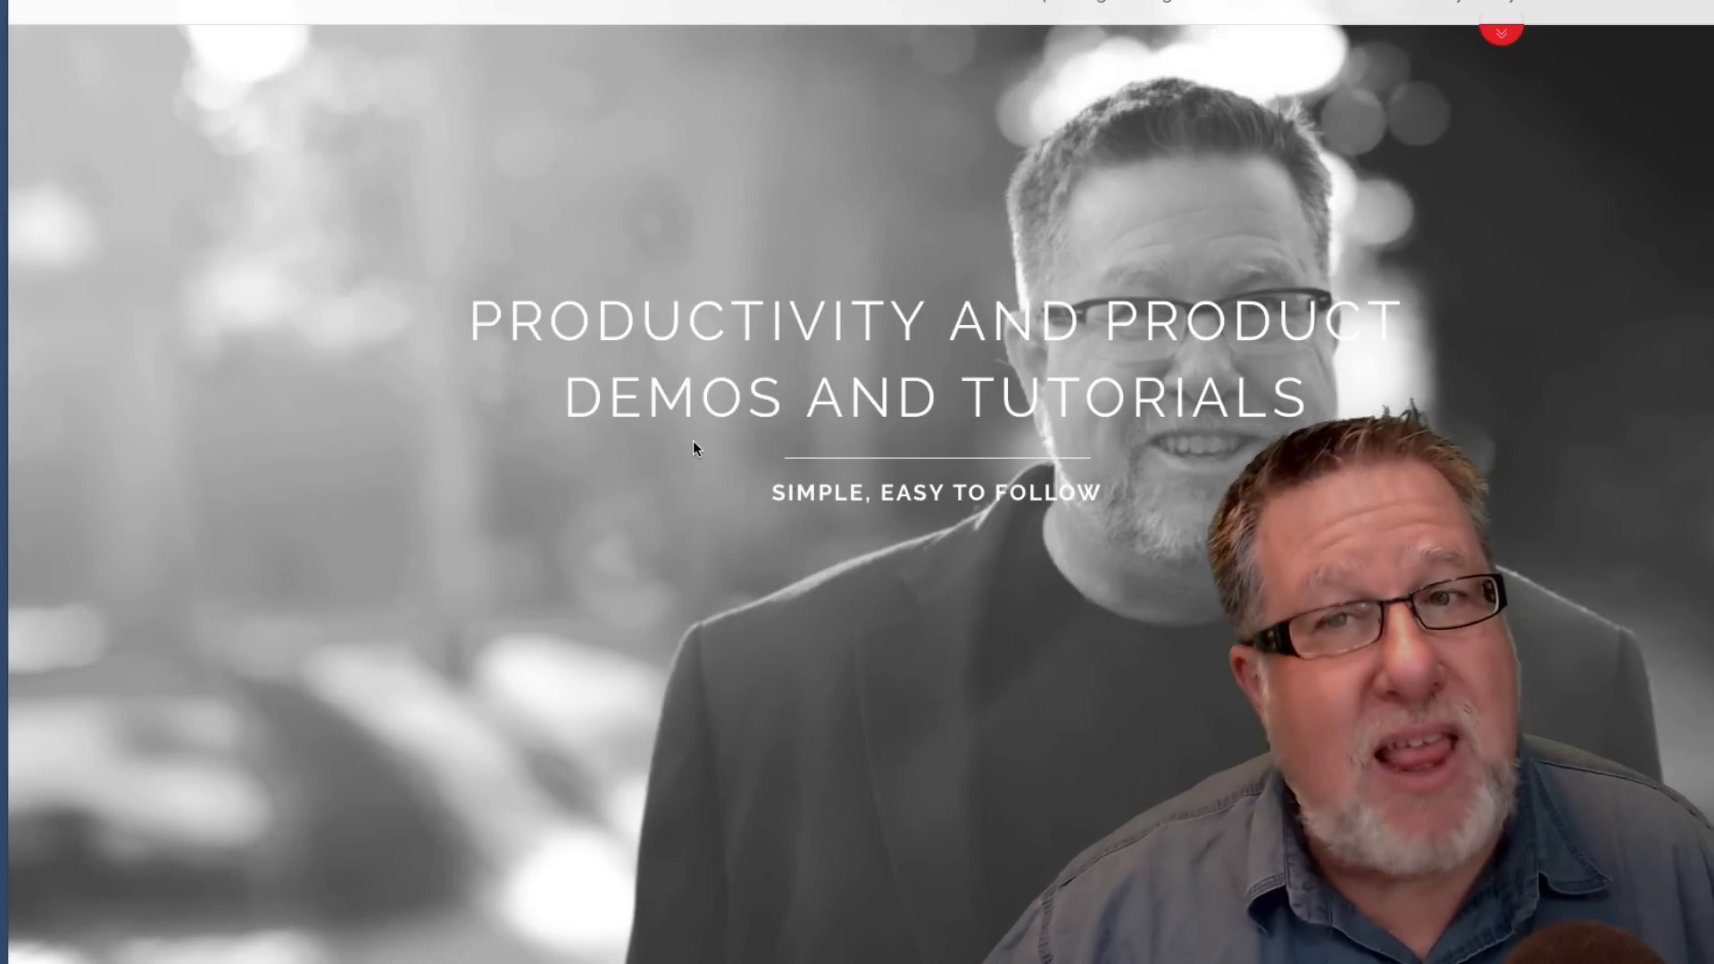
{"action": "scroll", "scroll_direction": "down", "scroll_amount": 3}
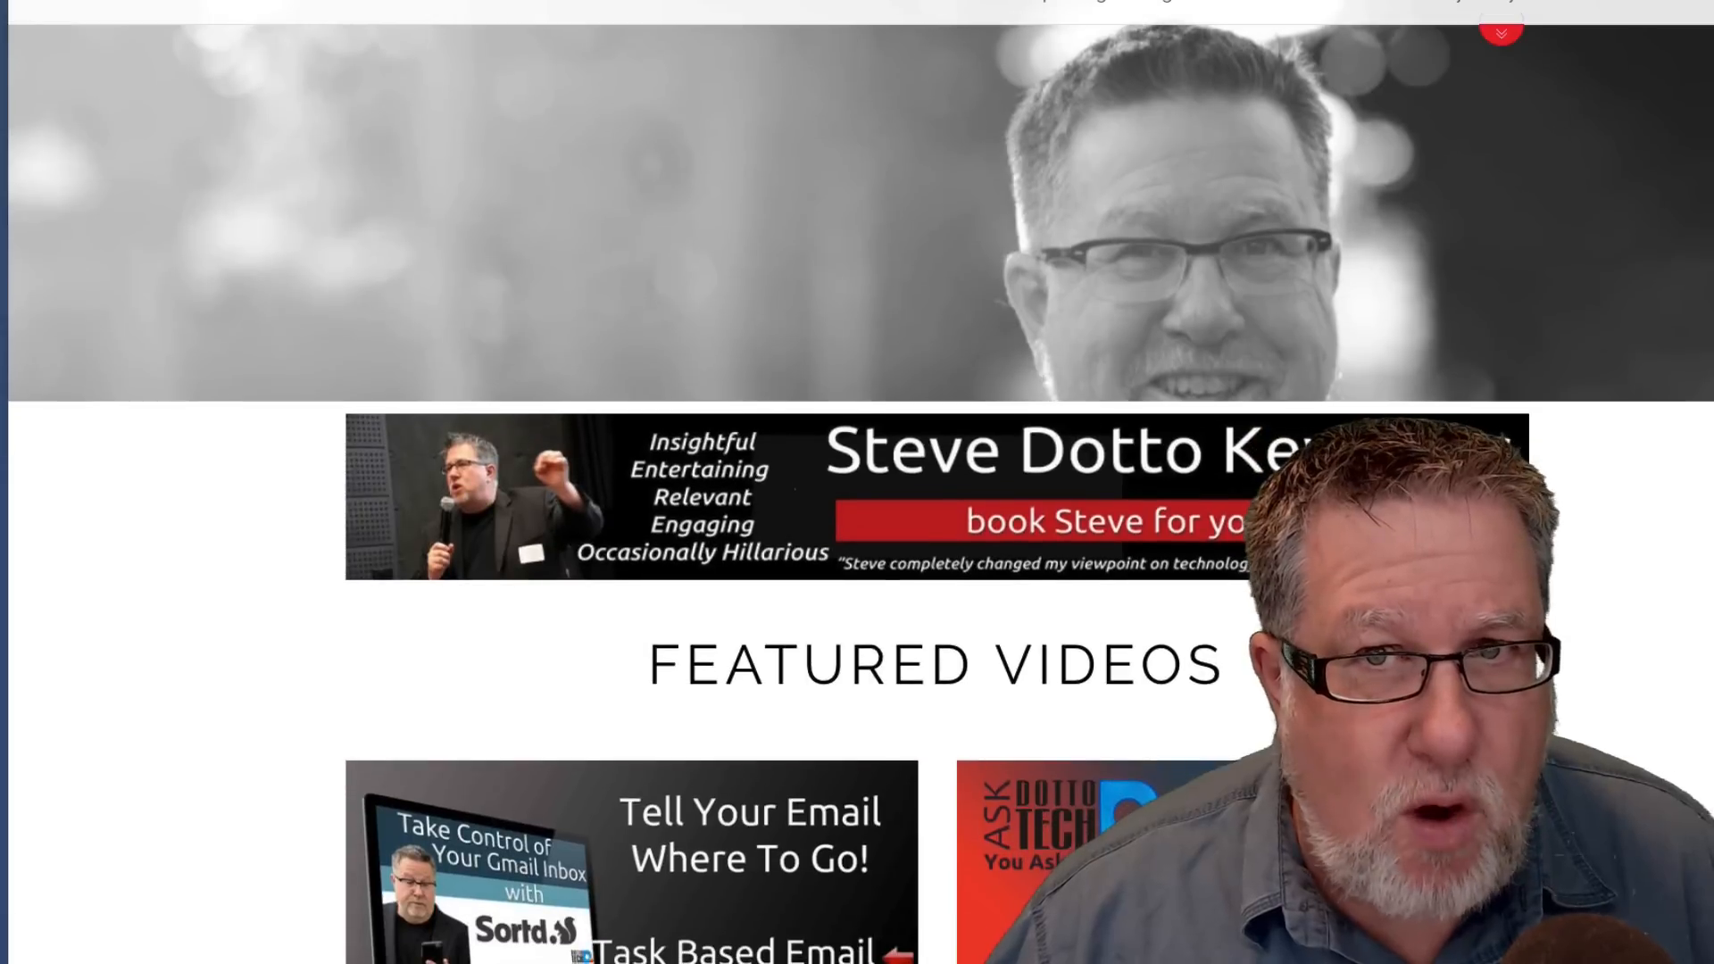
{"action": "scroll", "scroll_direction": "down", "scroll_amount": 3}
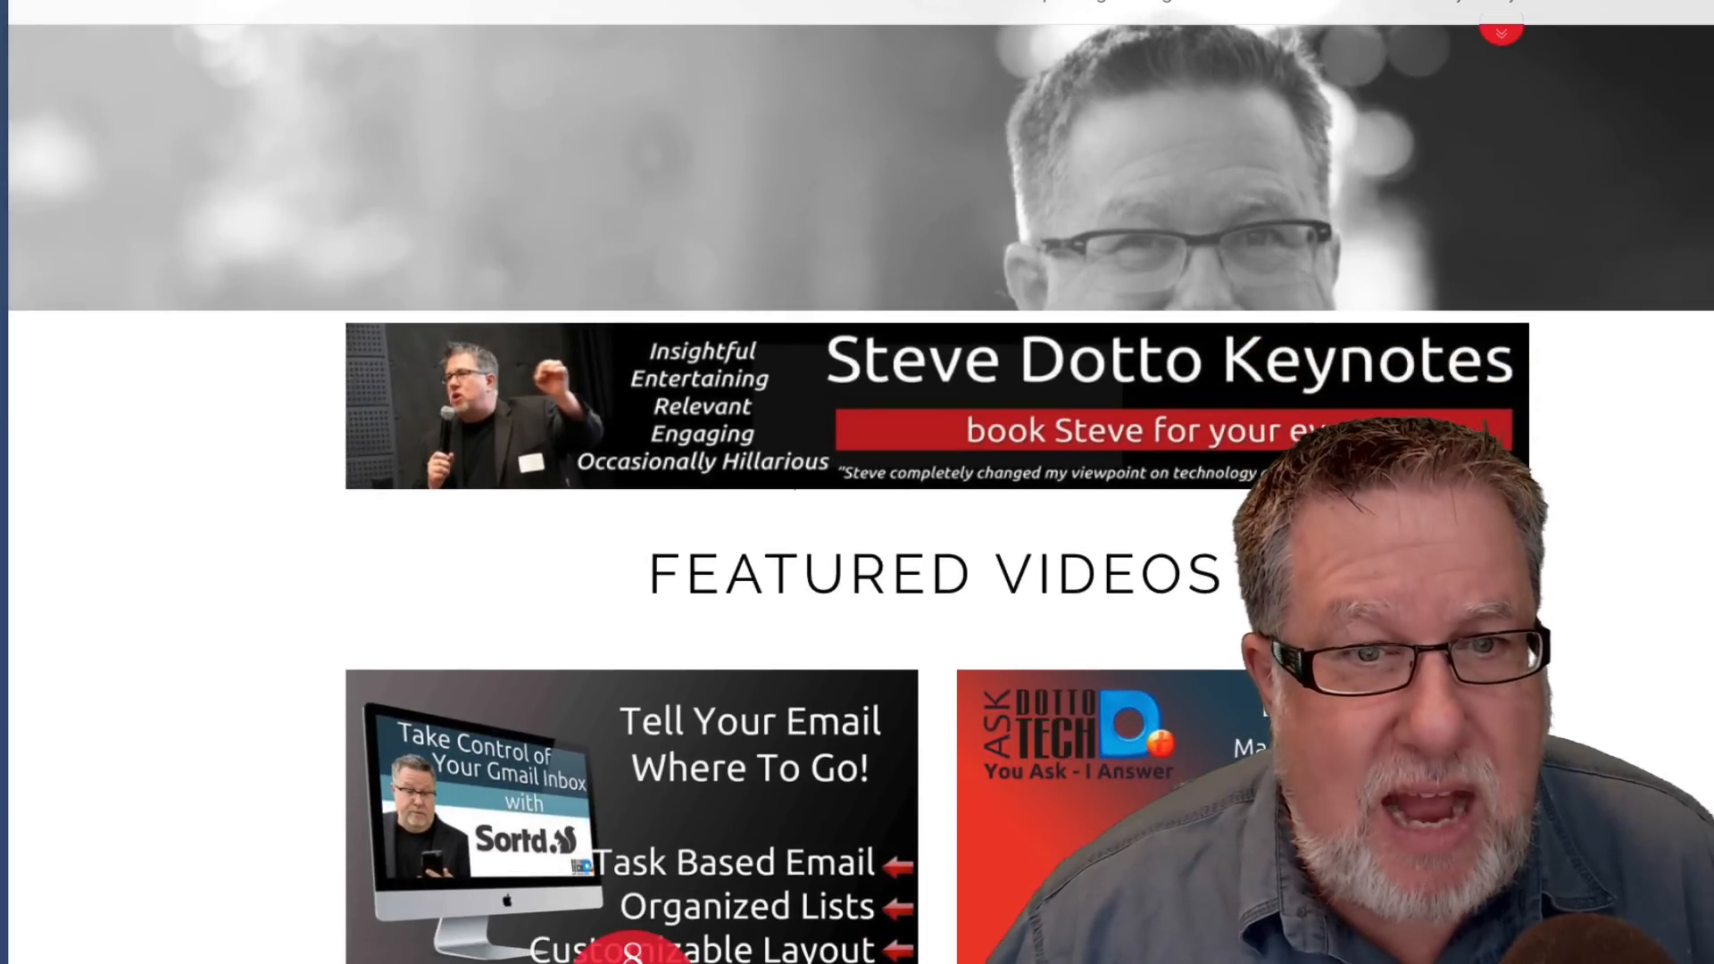
{"action": "scroll", "scroll_direction": "down", "scroll_amount": 3}
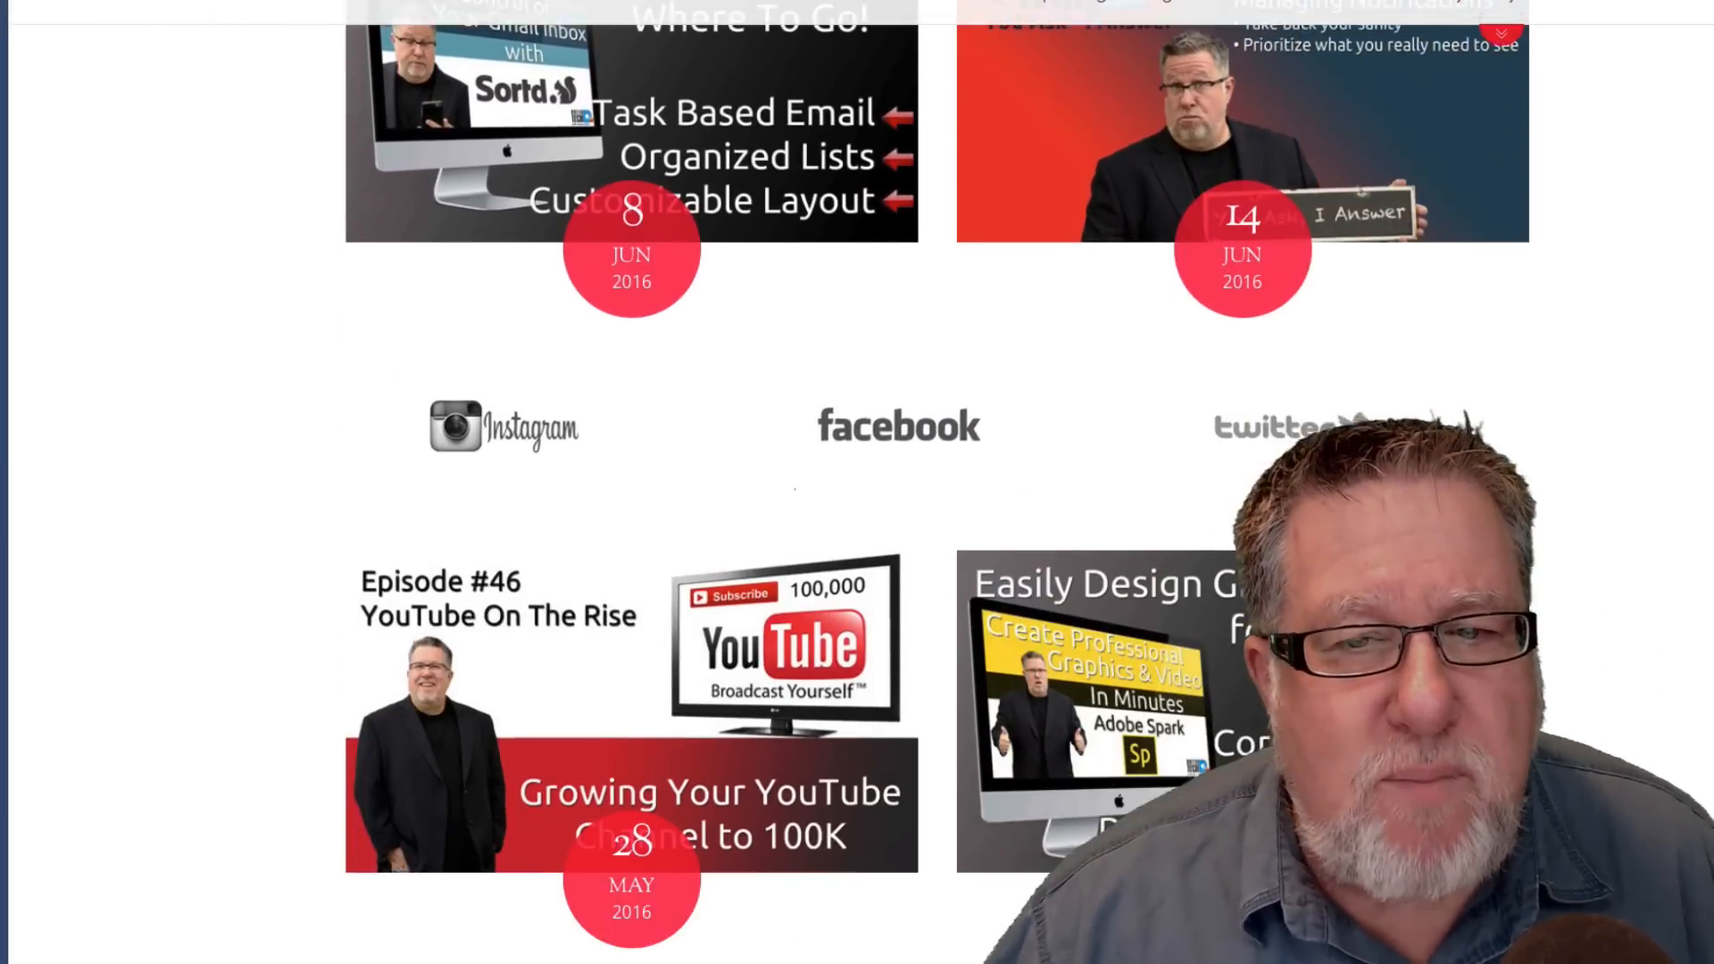
{"action": "scroll", "scroll_direction": "down", "scroll_amount": 3}
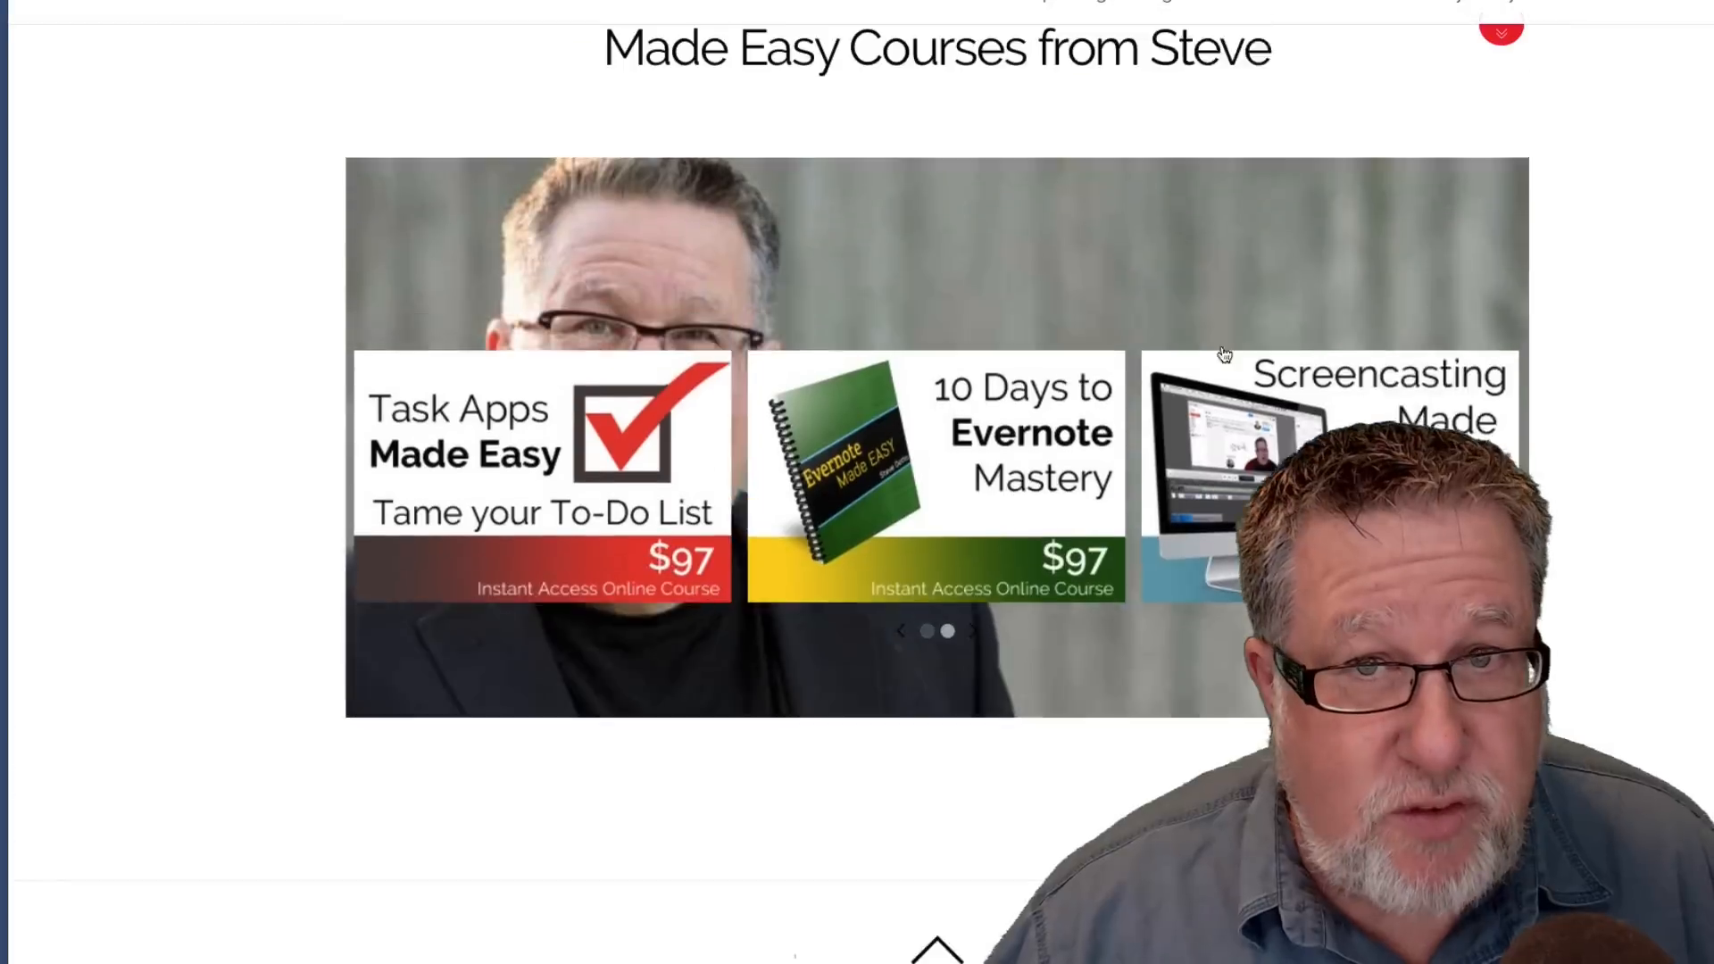
{"action": "scroll", "scroll_direction": "down", "scroll_amount": 3}
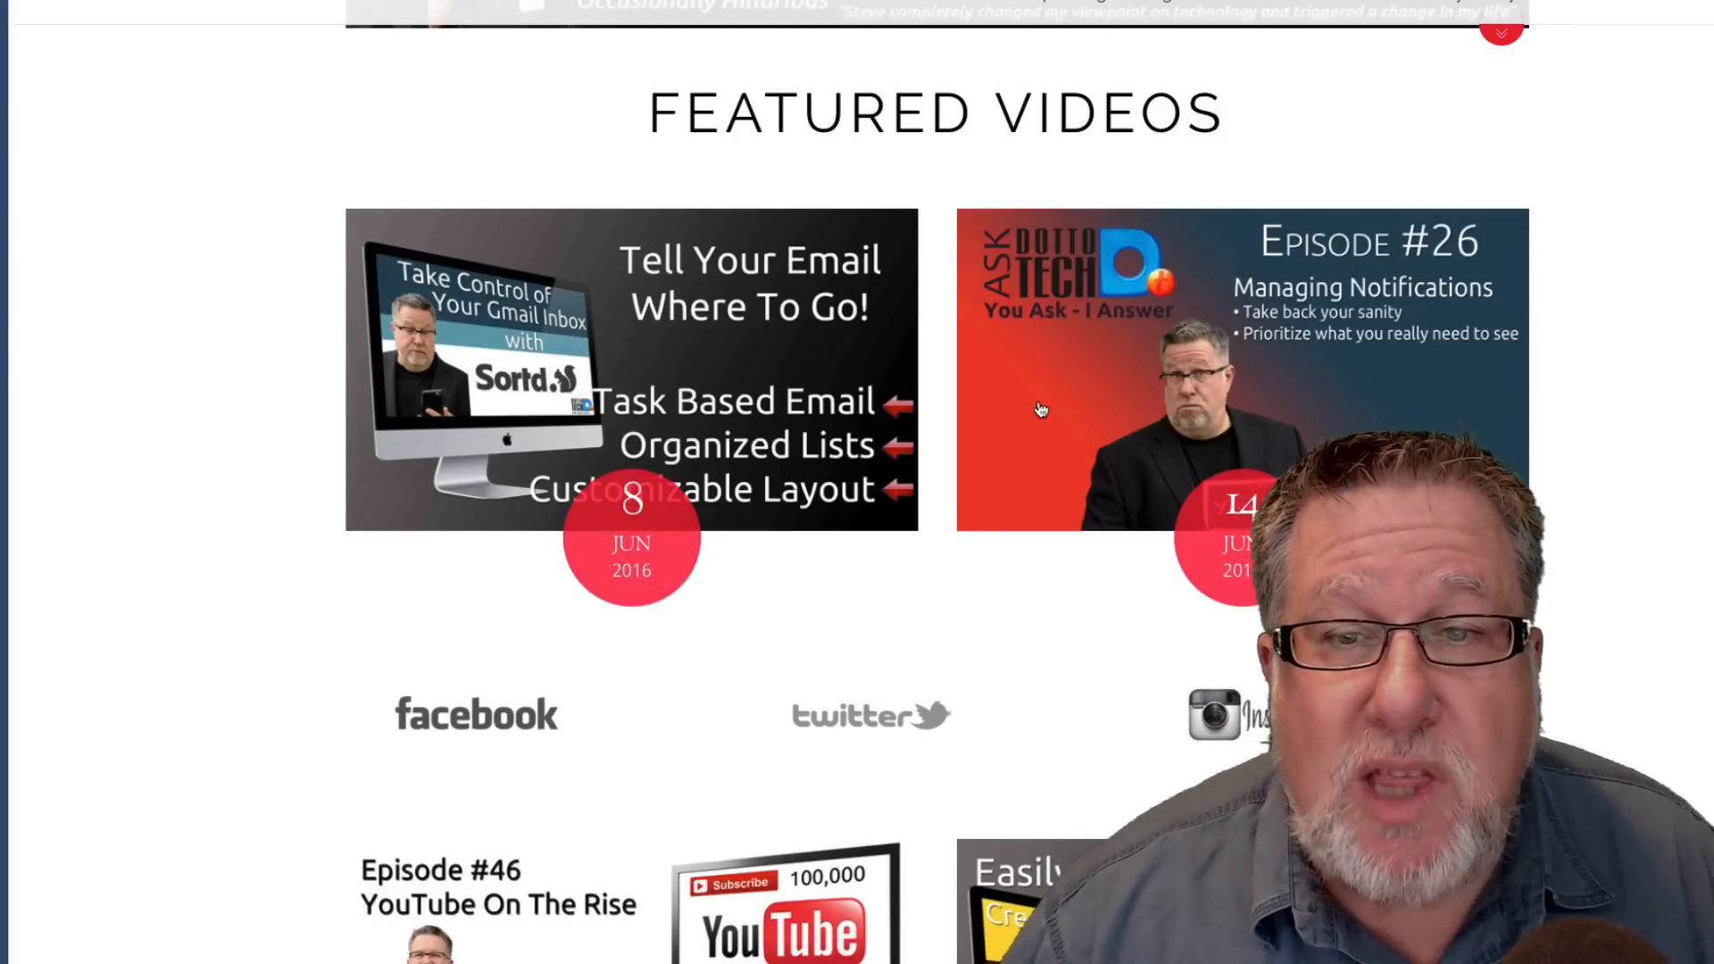
Scroll down the Dotto Tech homepage before moving to the WordPress admin dashboard.
{"action": "scroll", "scroll_direction": "down", "scroll_amount": 3}
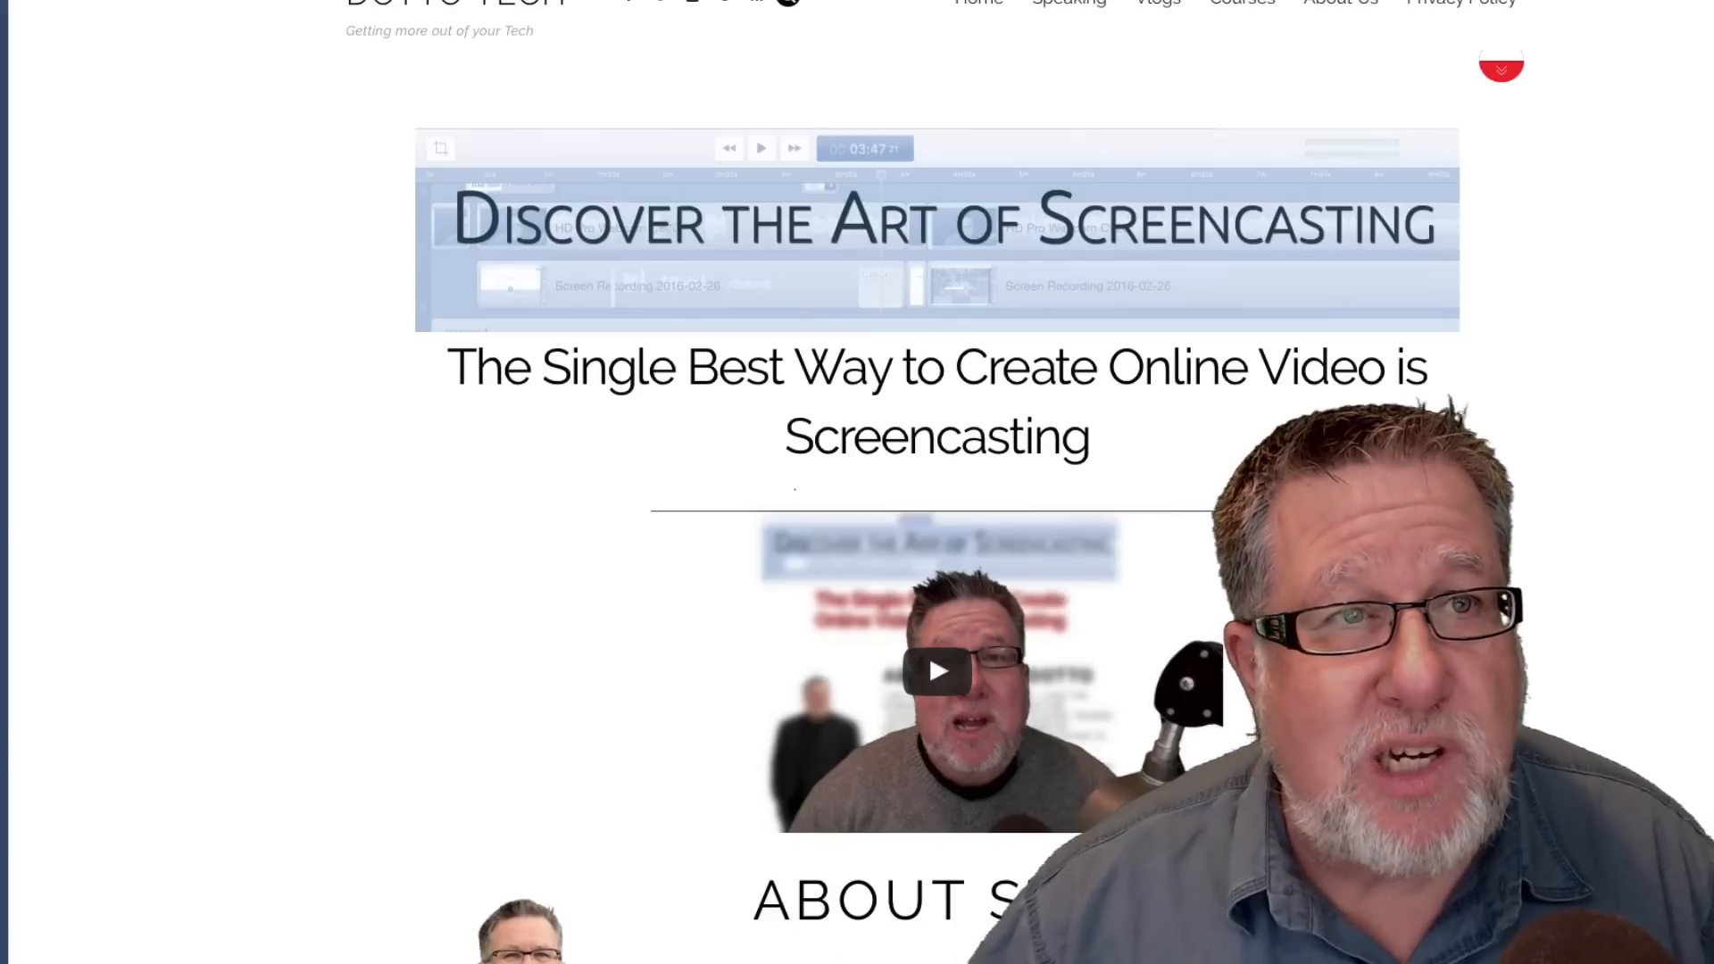
{"action": "scroll", "scroll_direction": "down", "scroll_amount": 3}
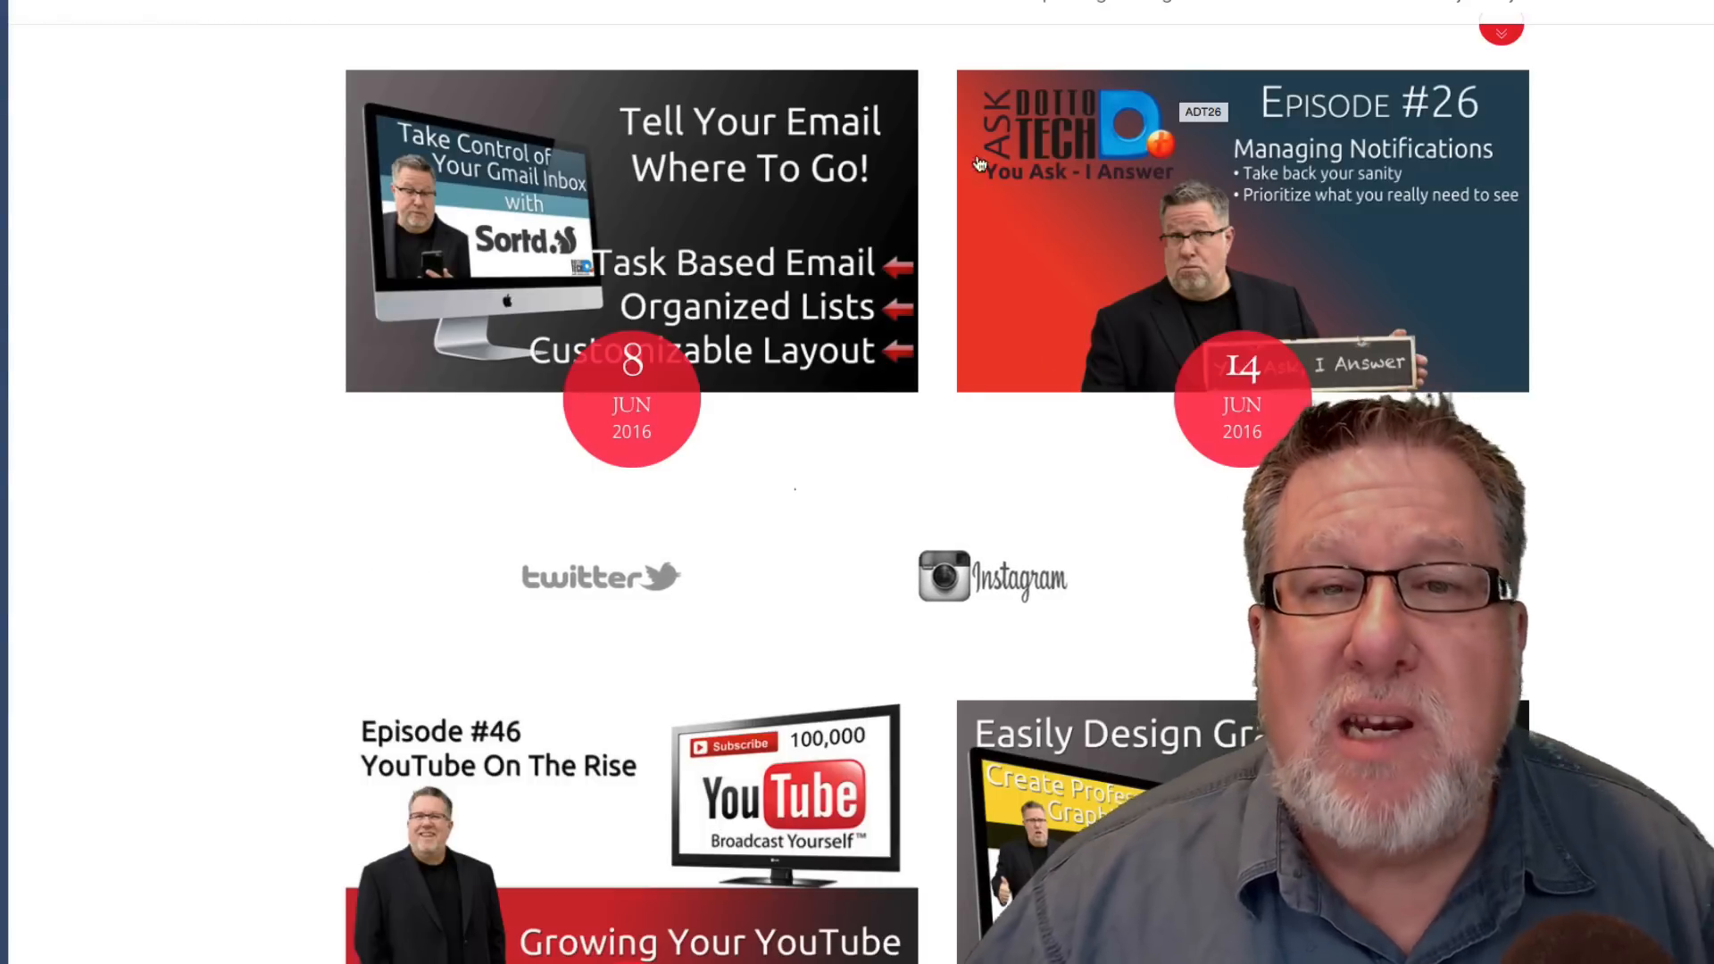
{"action": "mouse_move", "coordinate": [917, 329]}
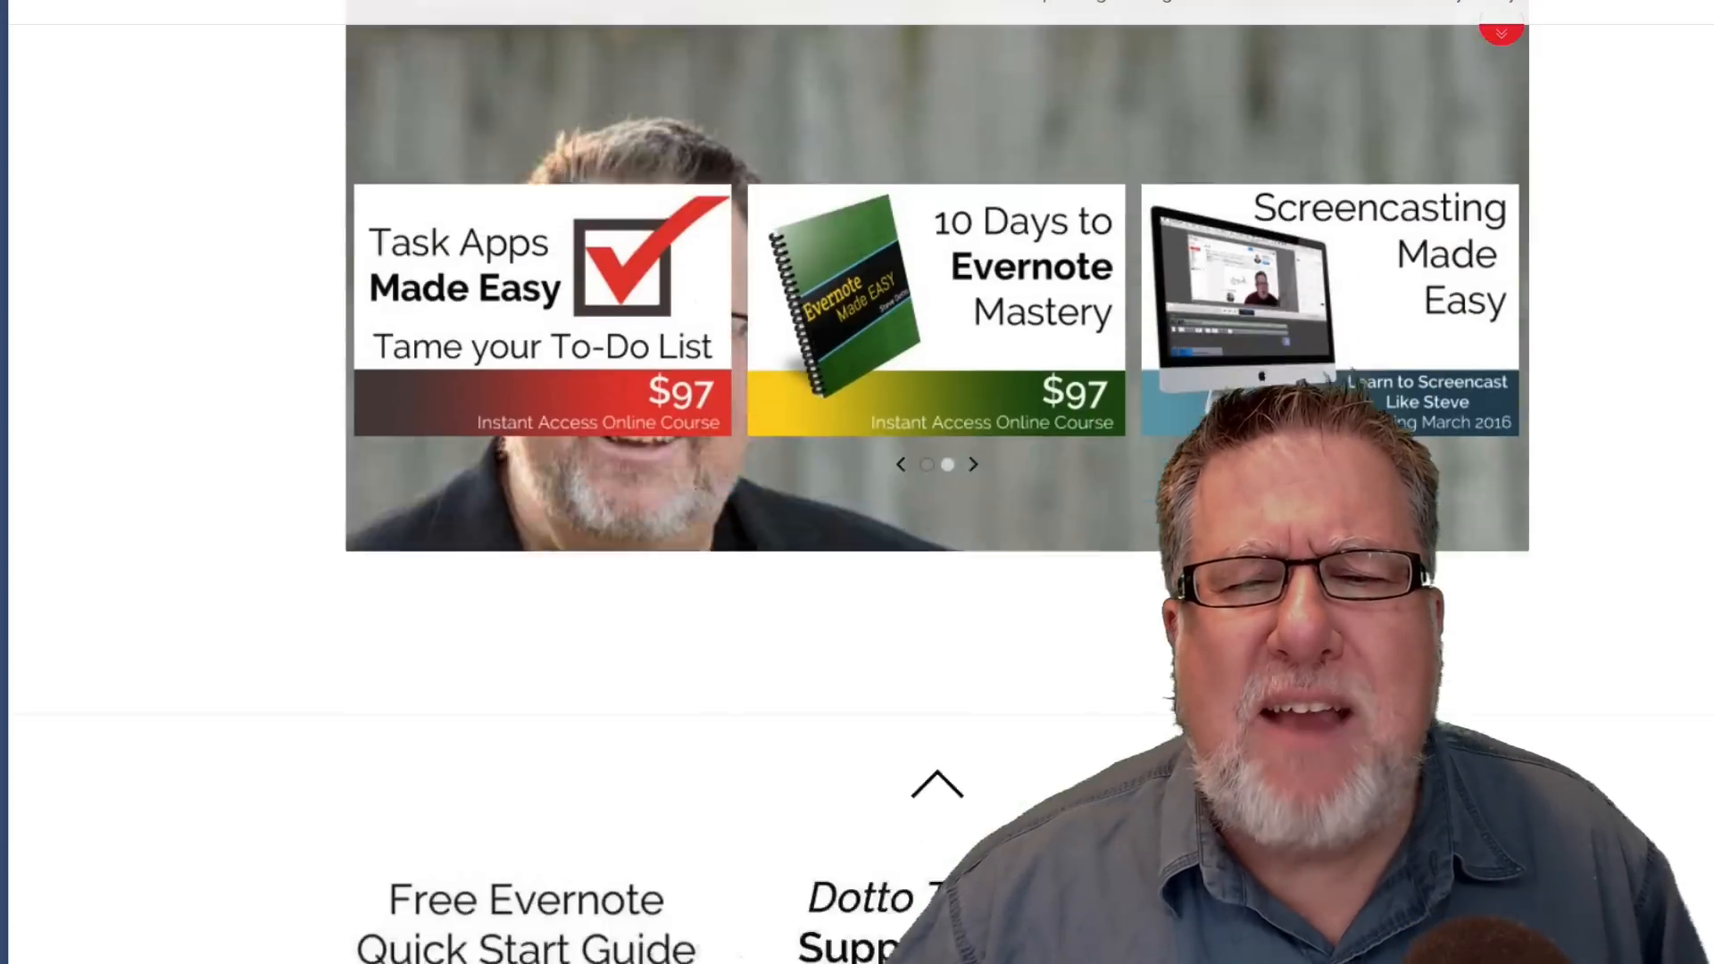
{"action": "scroll", "scroll_direction": "down", "scroll_amount": 3}
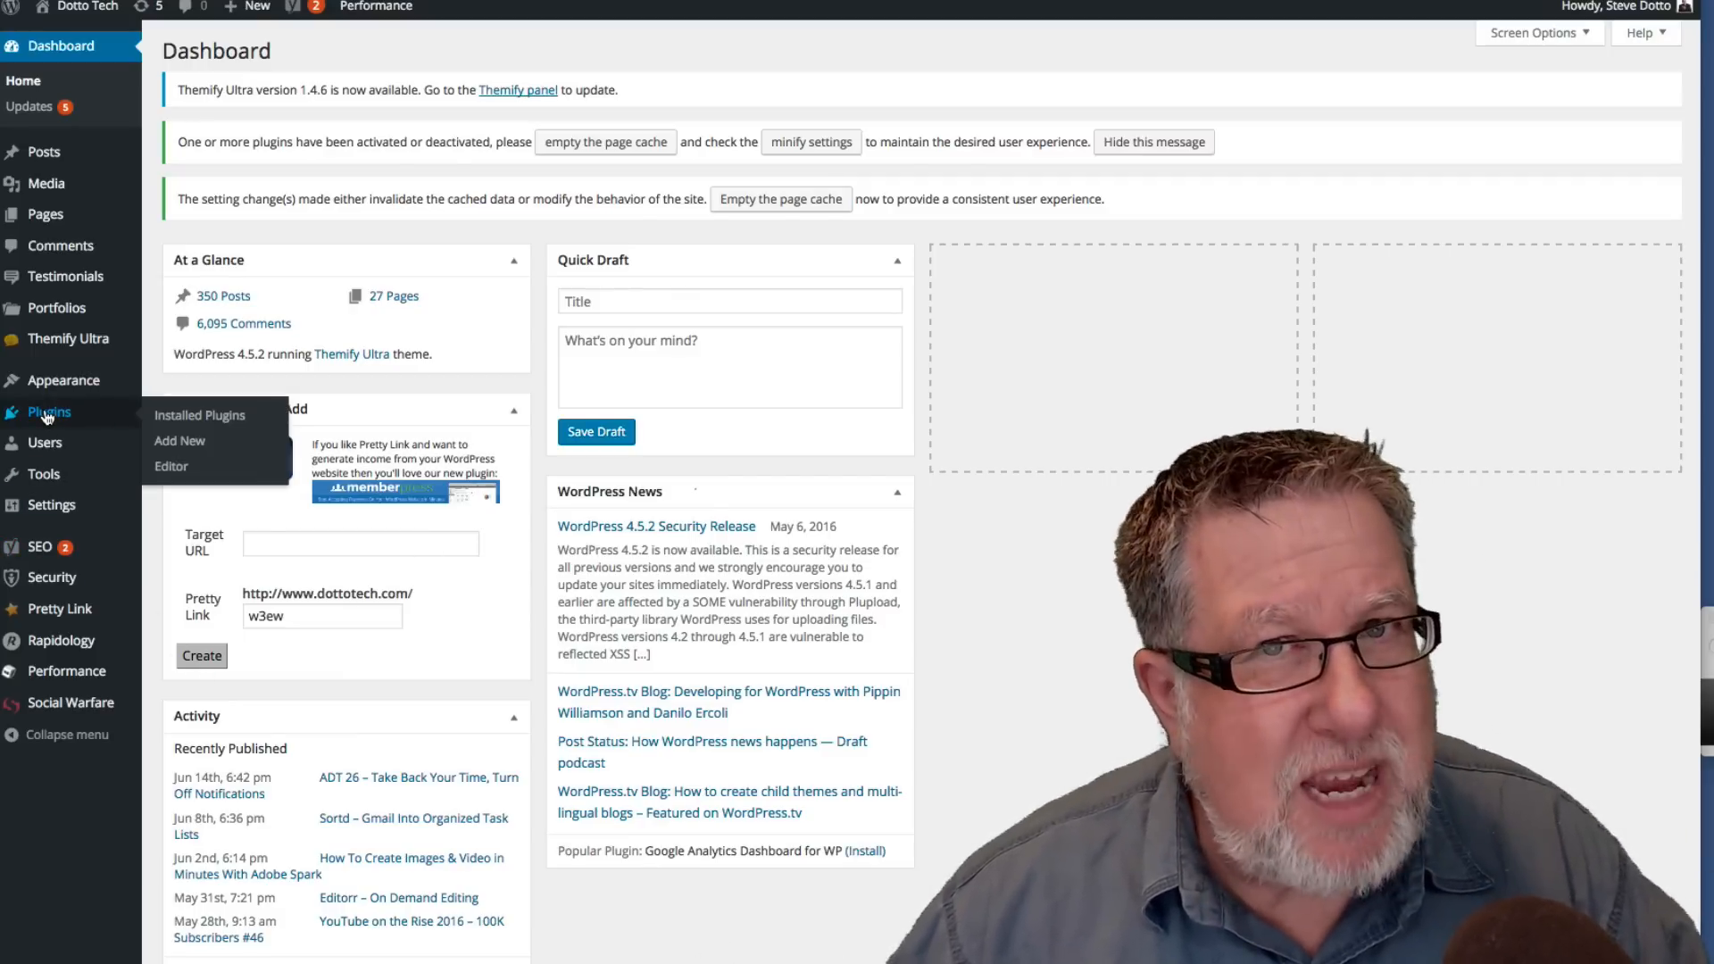
Show the Installed Plugins list and scroll through its 17 plugins, 13 active and 4 inactive.
{"action": "left_click", "coordinate": [198, 414]}
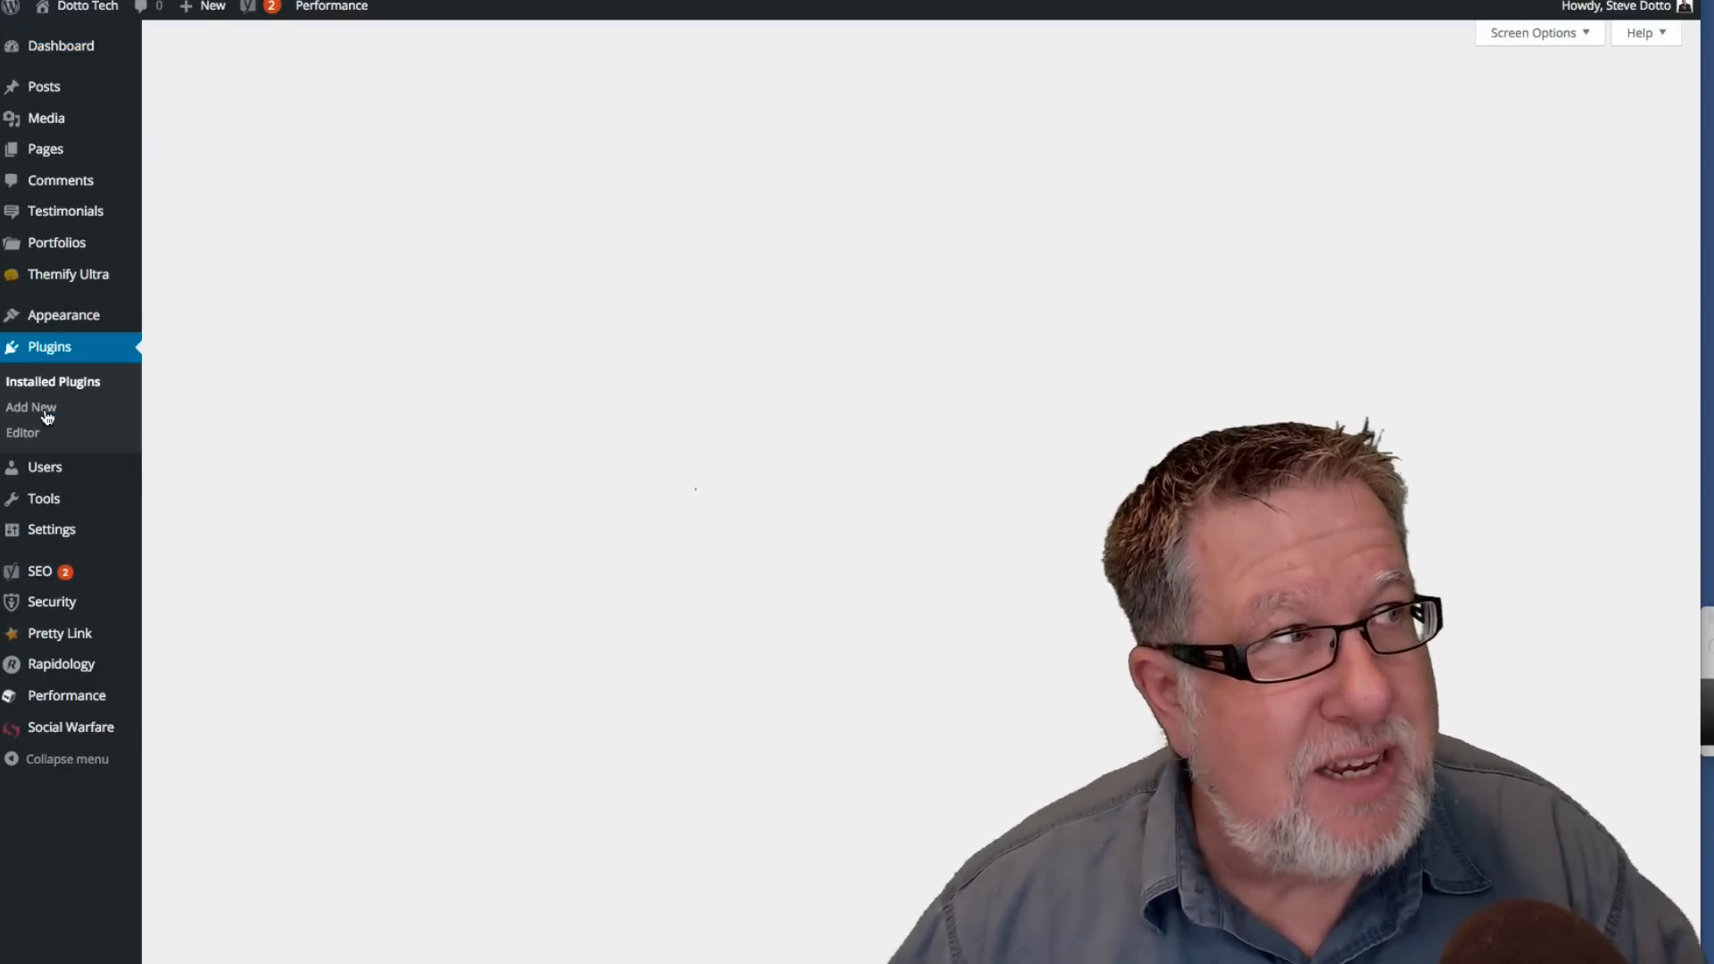
{"action": "left_click", "coordinate": [52, 380]}
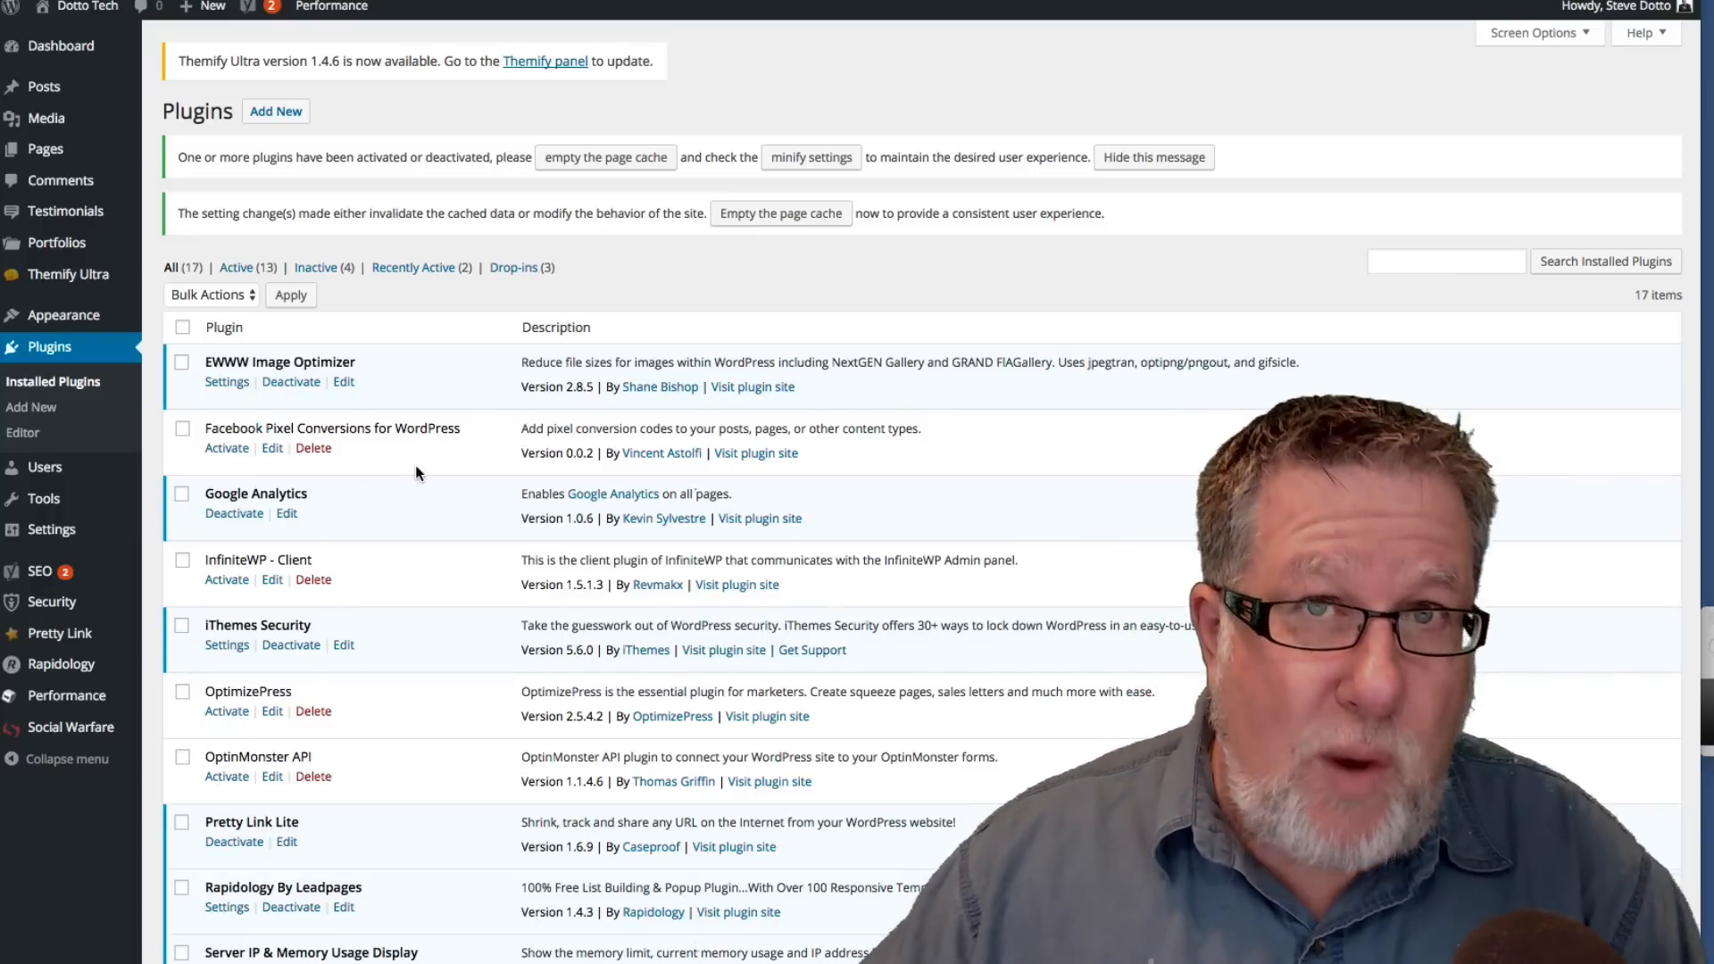
{"action": "scroll", "scroll_direction": "down", "scroll_amount": 3}
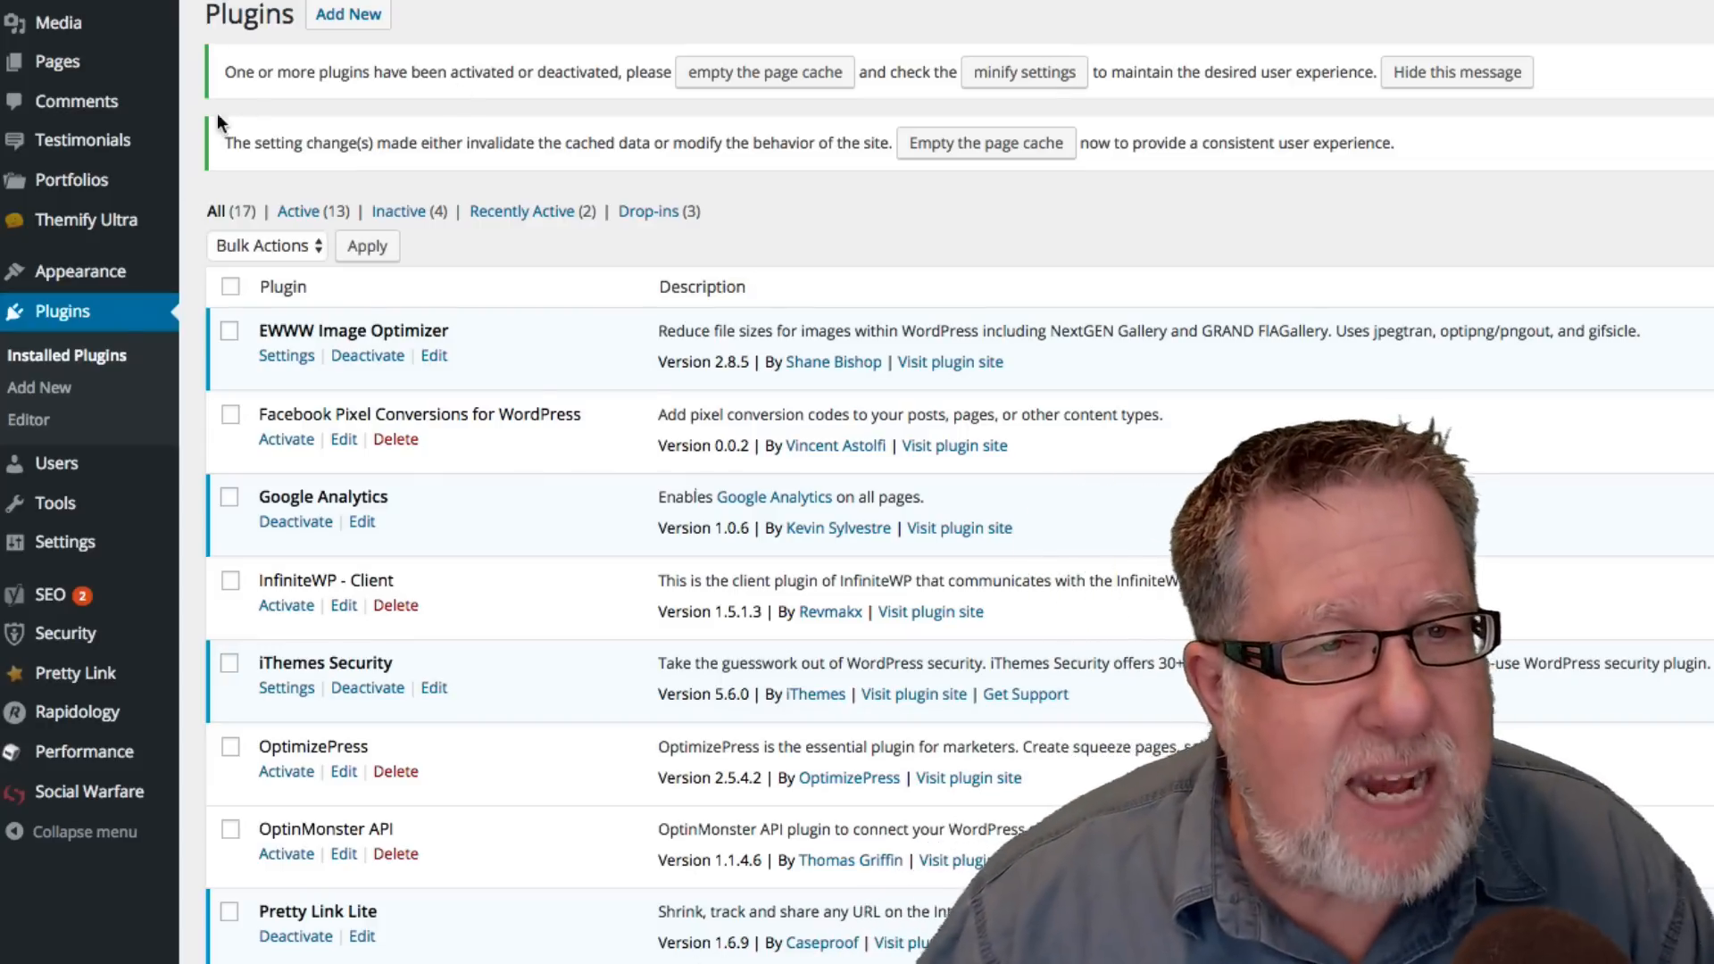
{"action": "mouse_move", "coordinate": [349, 350]}
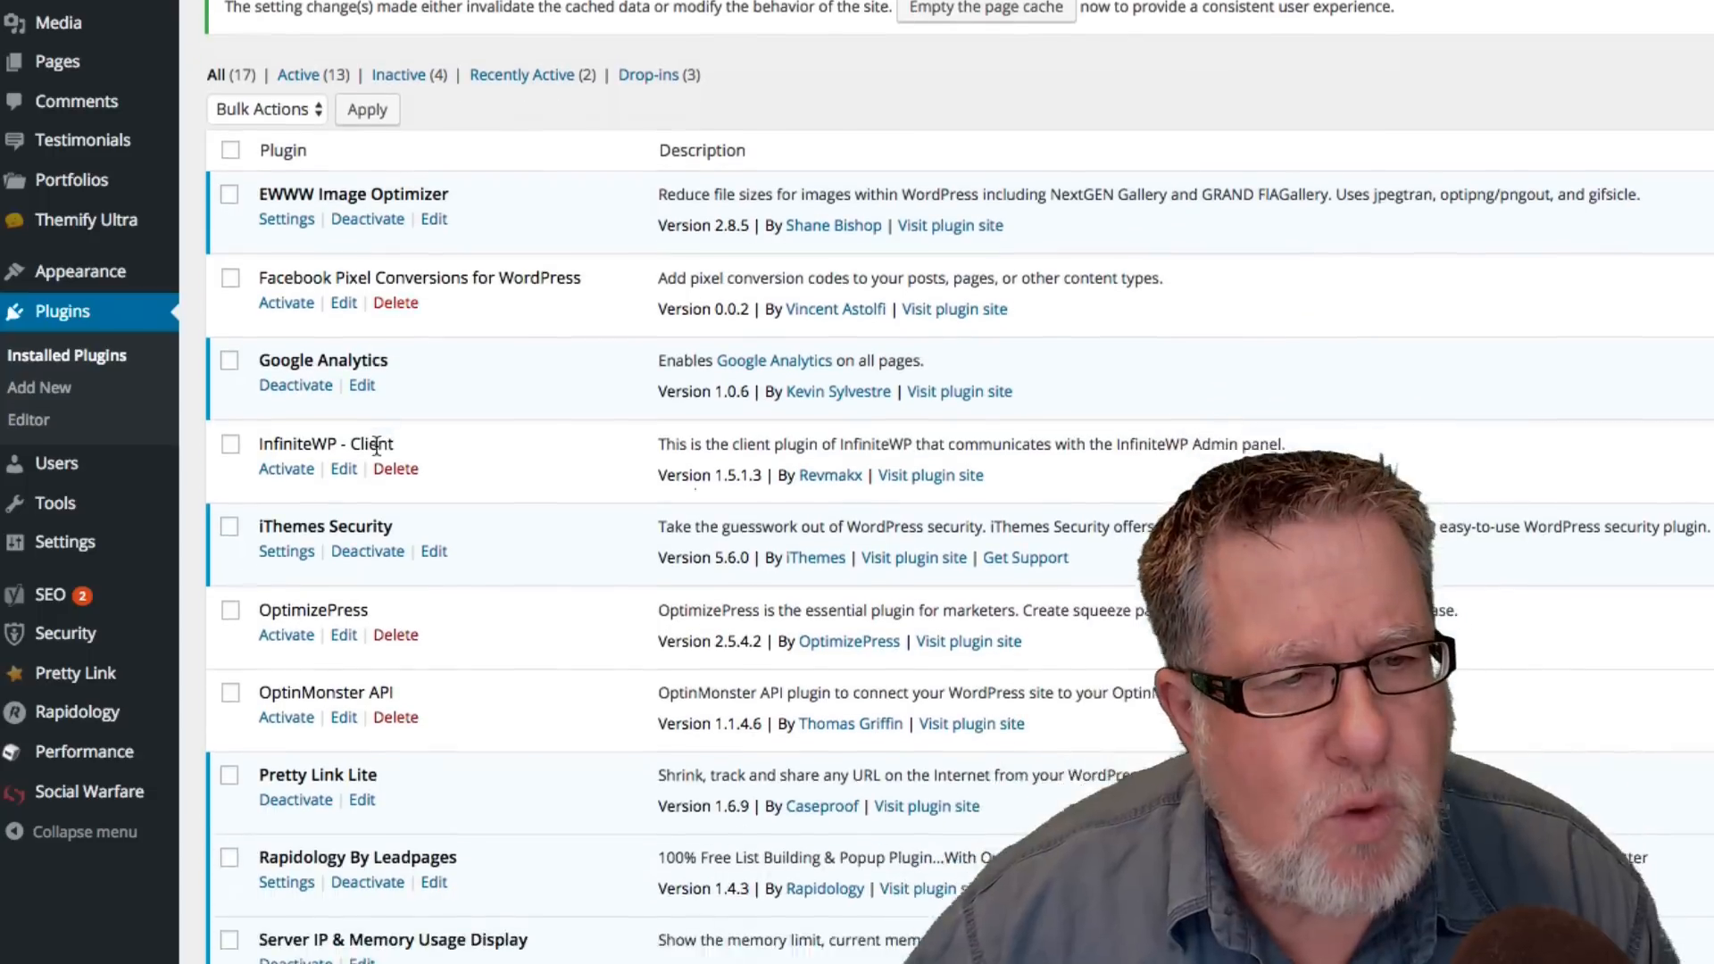
Scroll further down the Installed Plugins list before switching to the OptimizePress site.
{"action": "scroll", "scroll_direction": "down", "scroll_amount": 3}
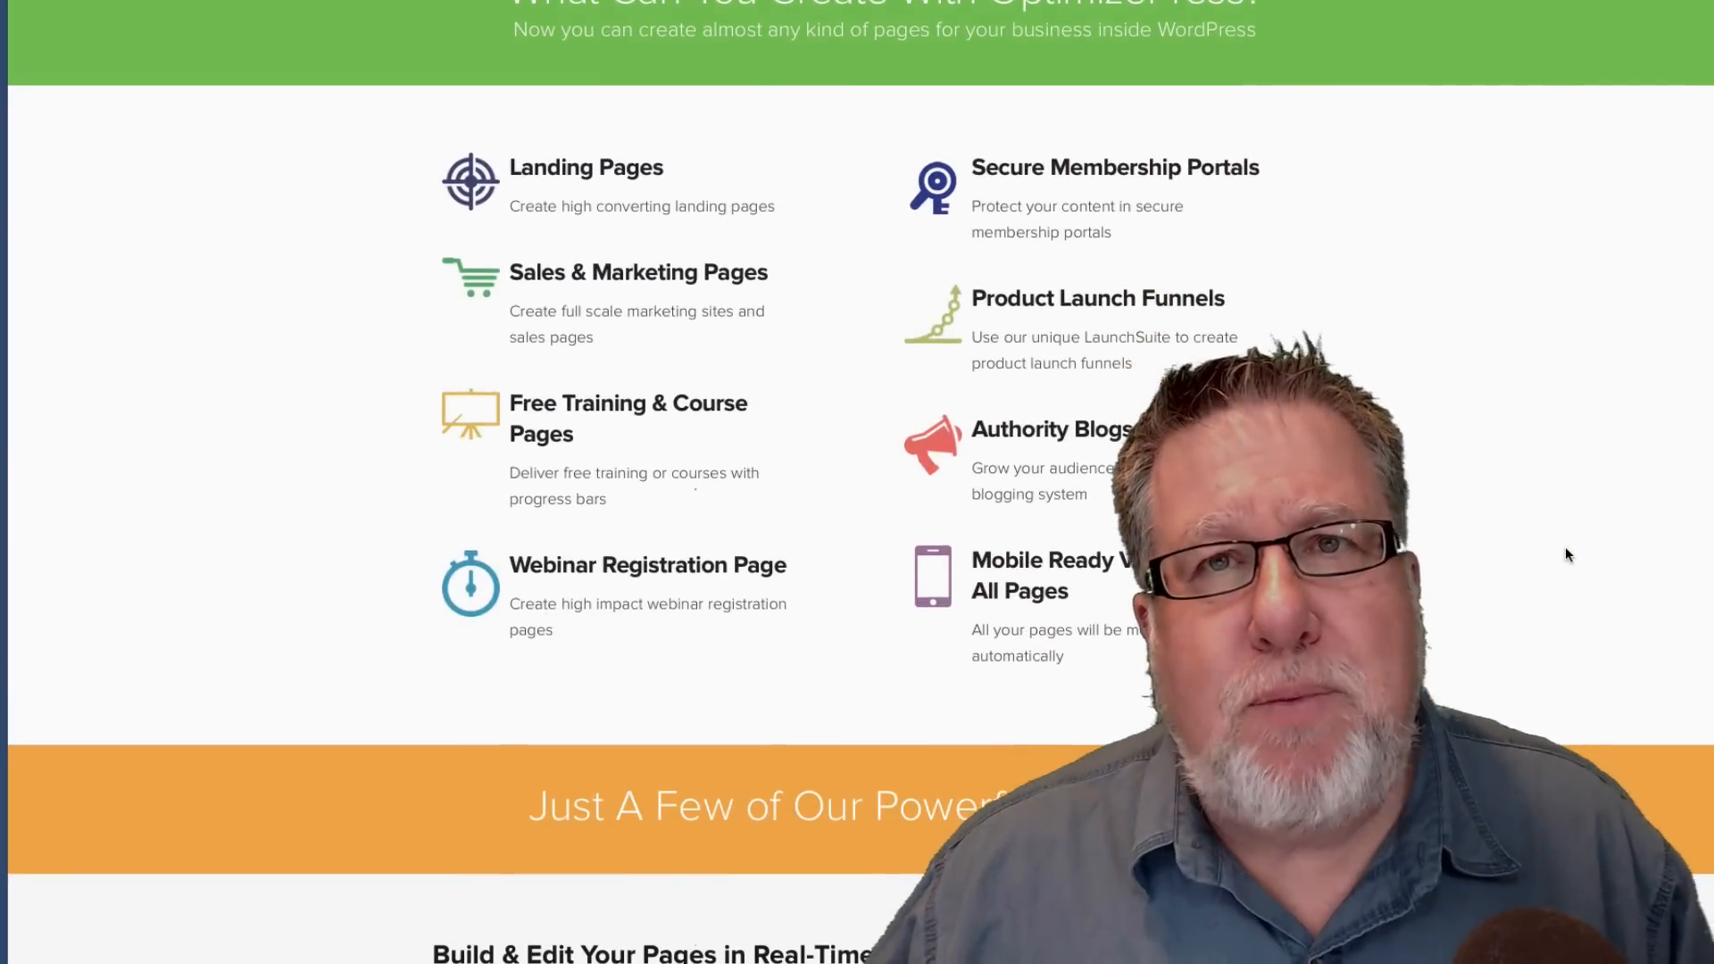
{"action": "scroll", "scroll_direction": "down", "scroll_amount": 3}
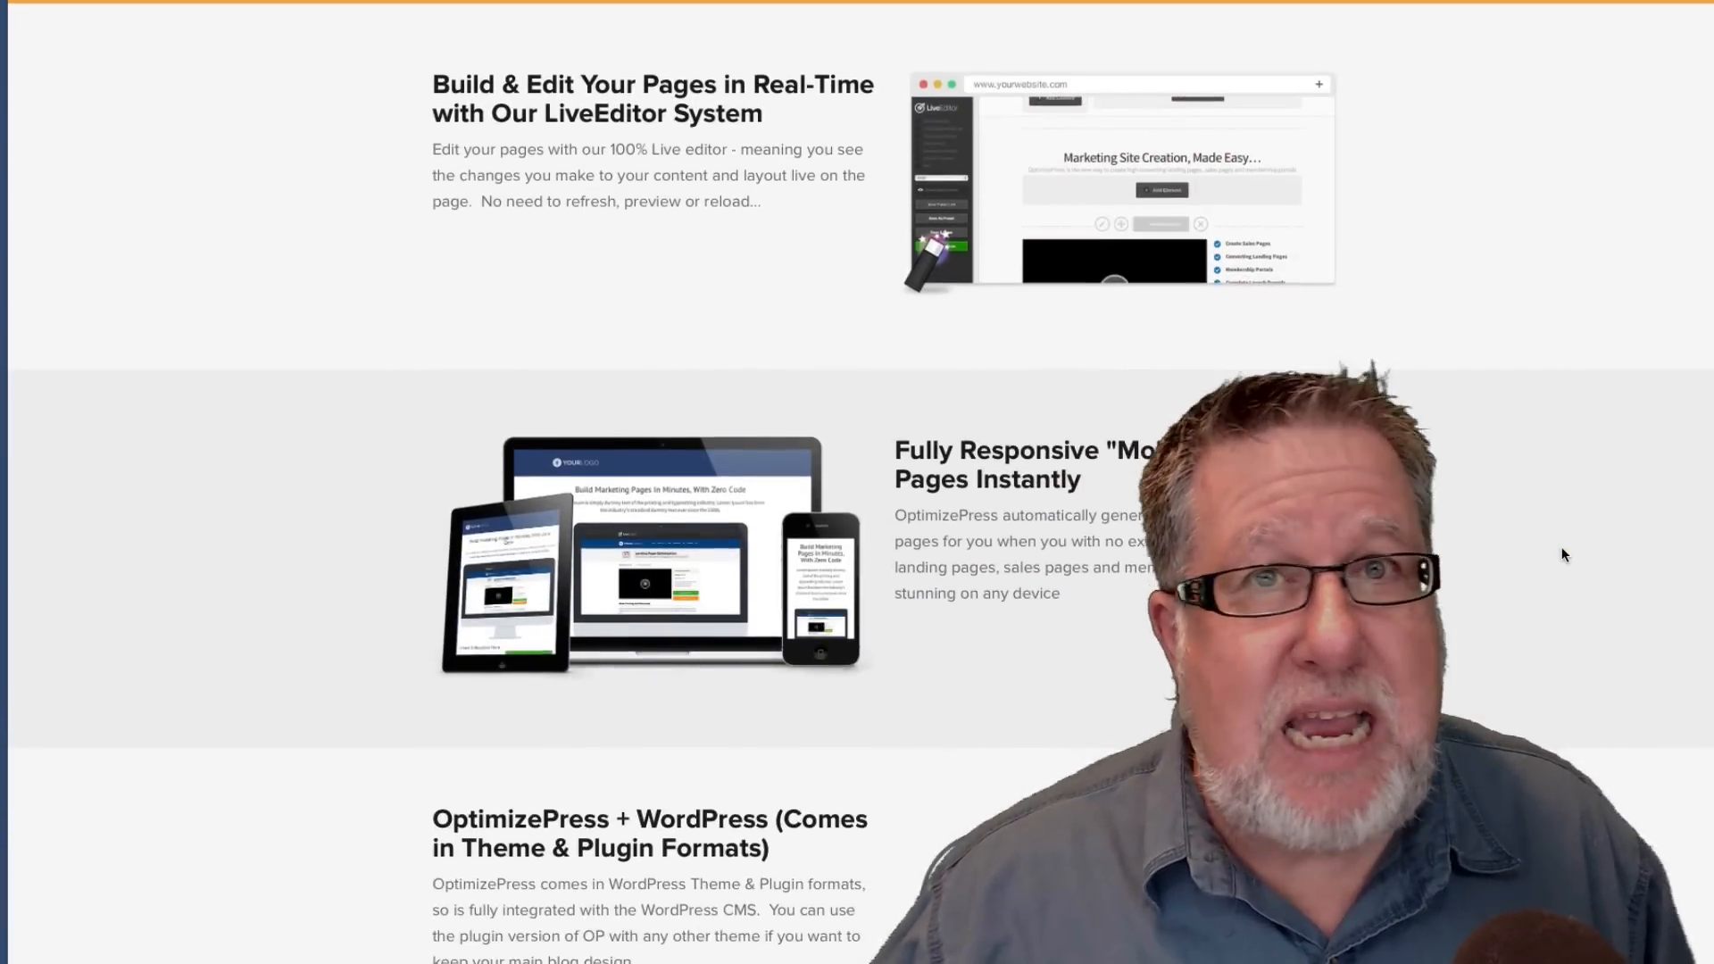
{"action": "scroll", "scroll_direction": "down", "scroll_amount": 3}
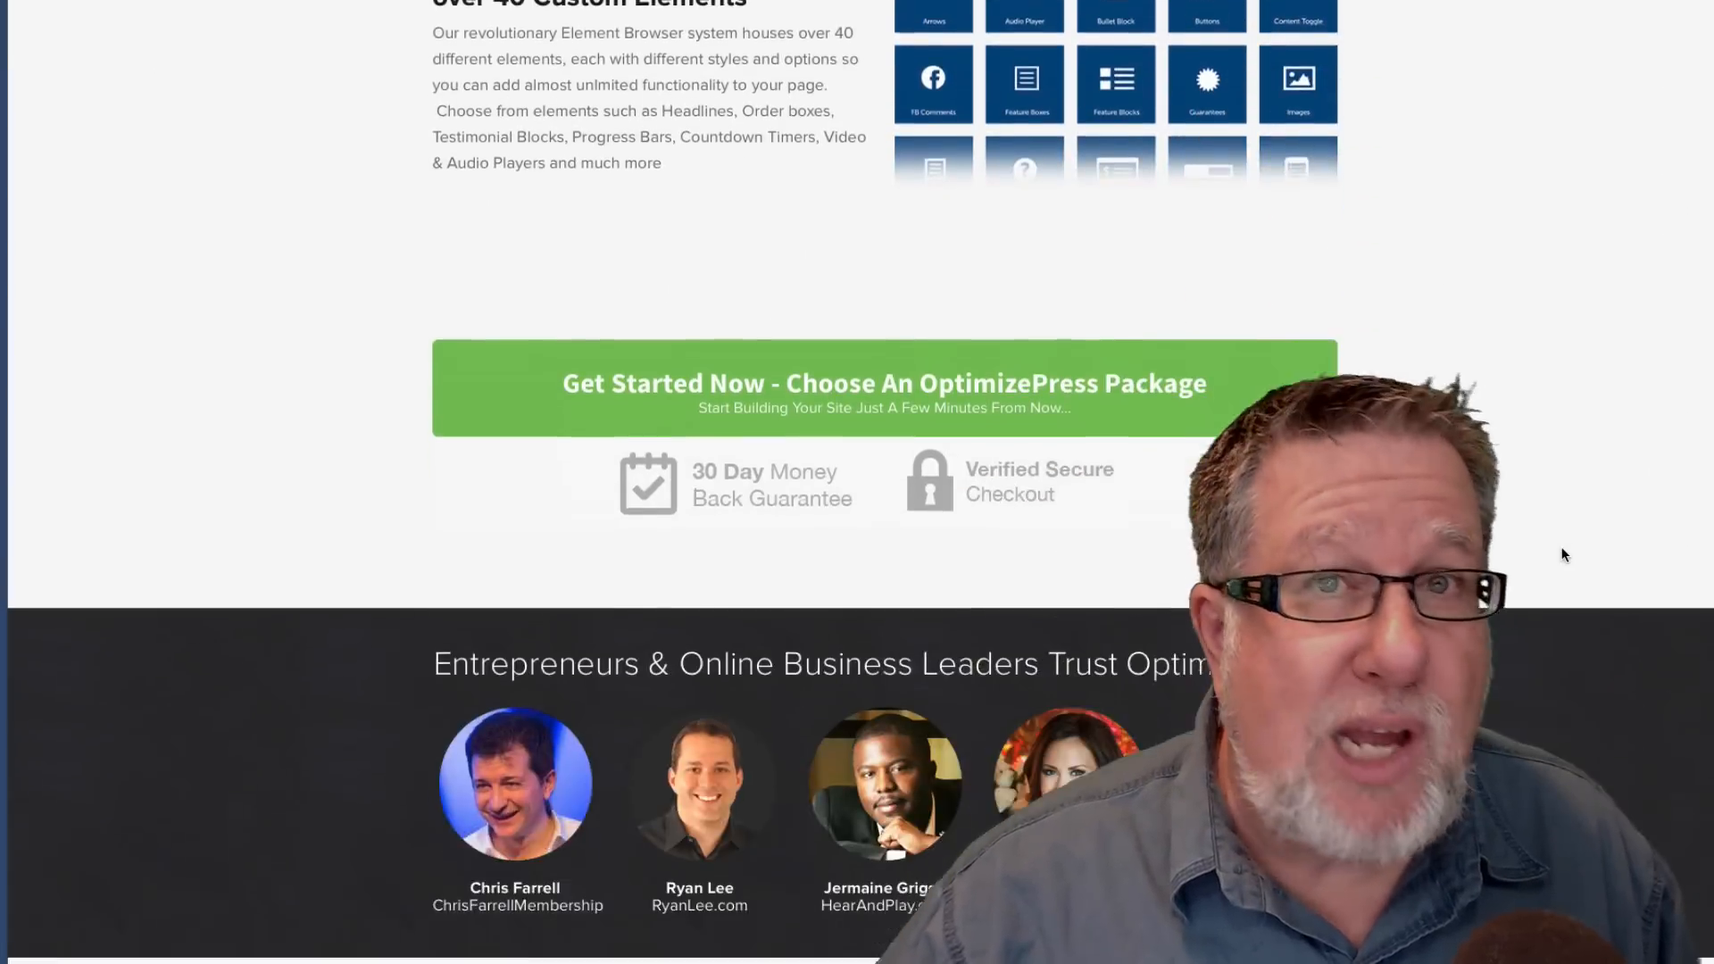
{"action": "scroll", "scroll_direction": "down", "scroll_amount": 3}
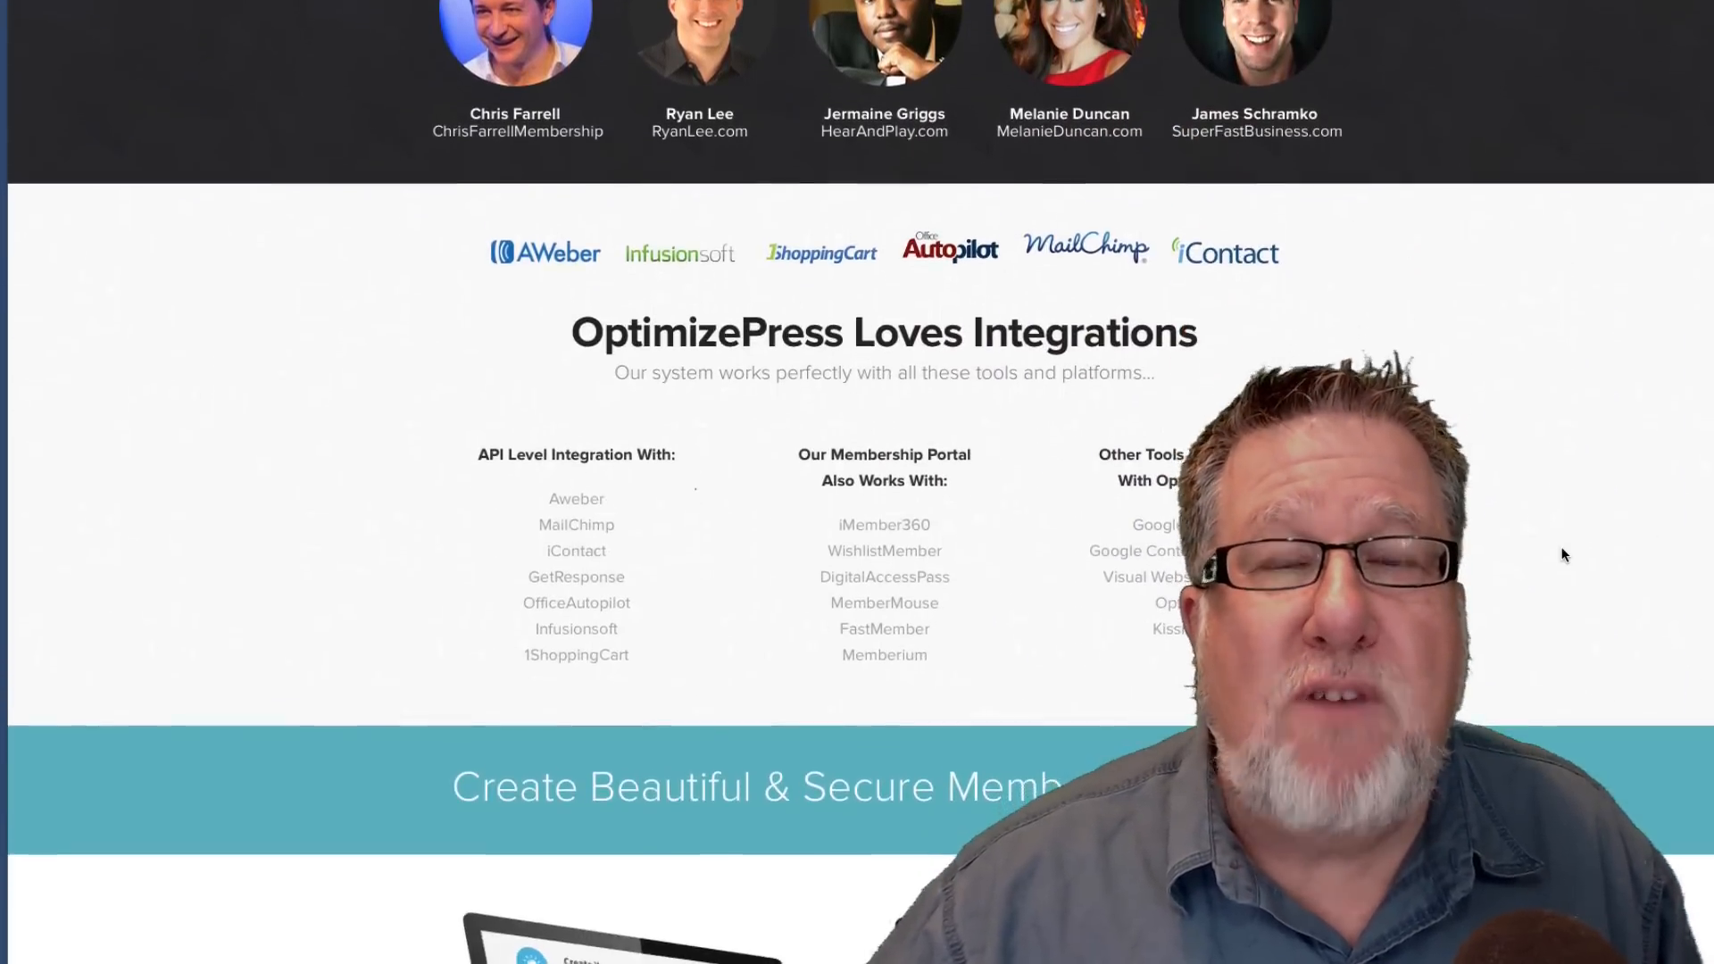
{"action": "scroll", "scroll_direction": "down", "scroll_amount": 3}
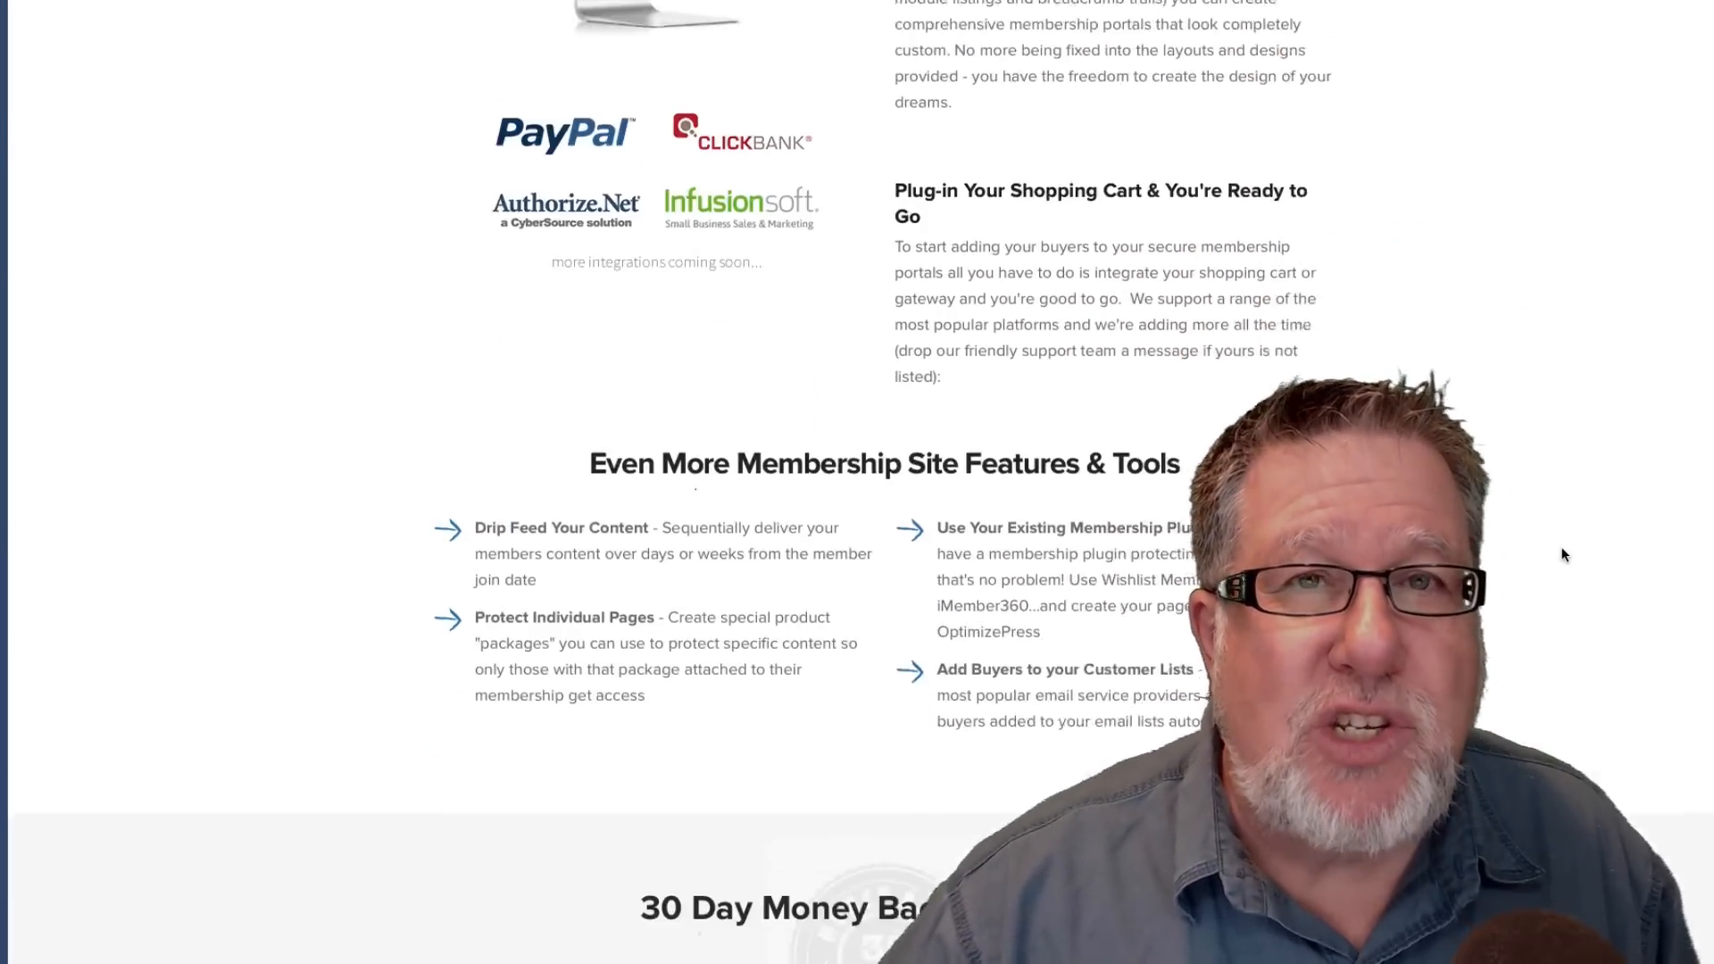
{"action": "scroll", "scroll_direction": "down", "scroll_amount": 3}
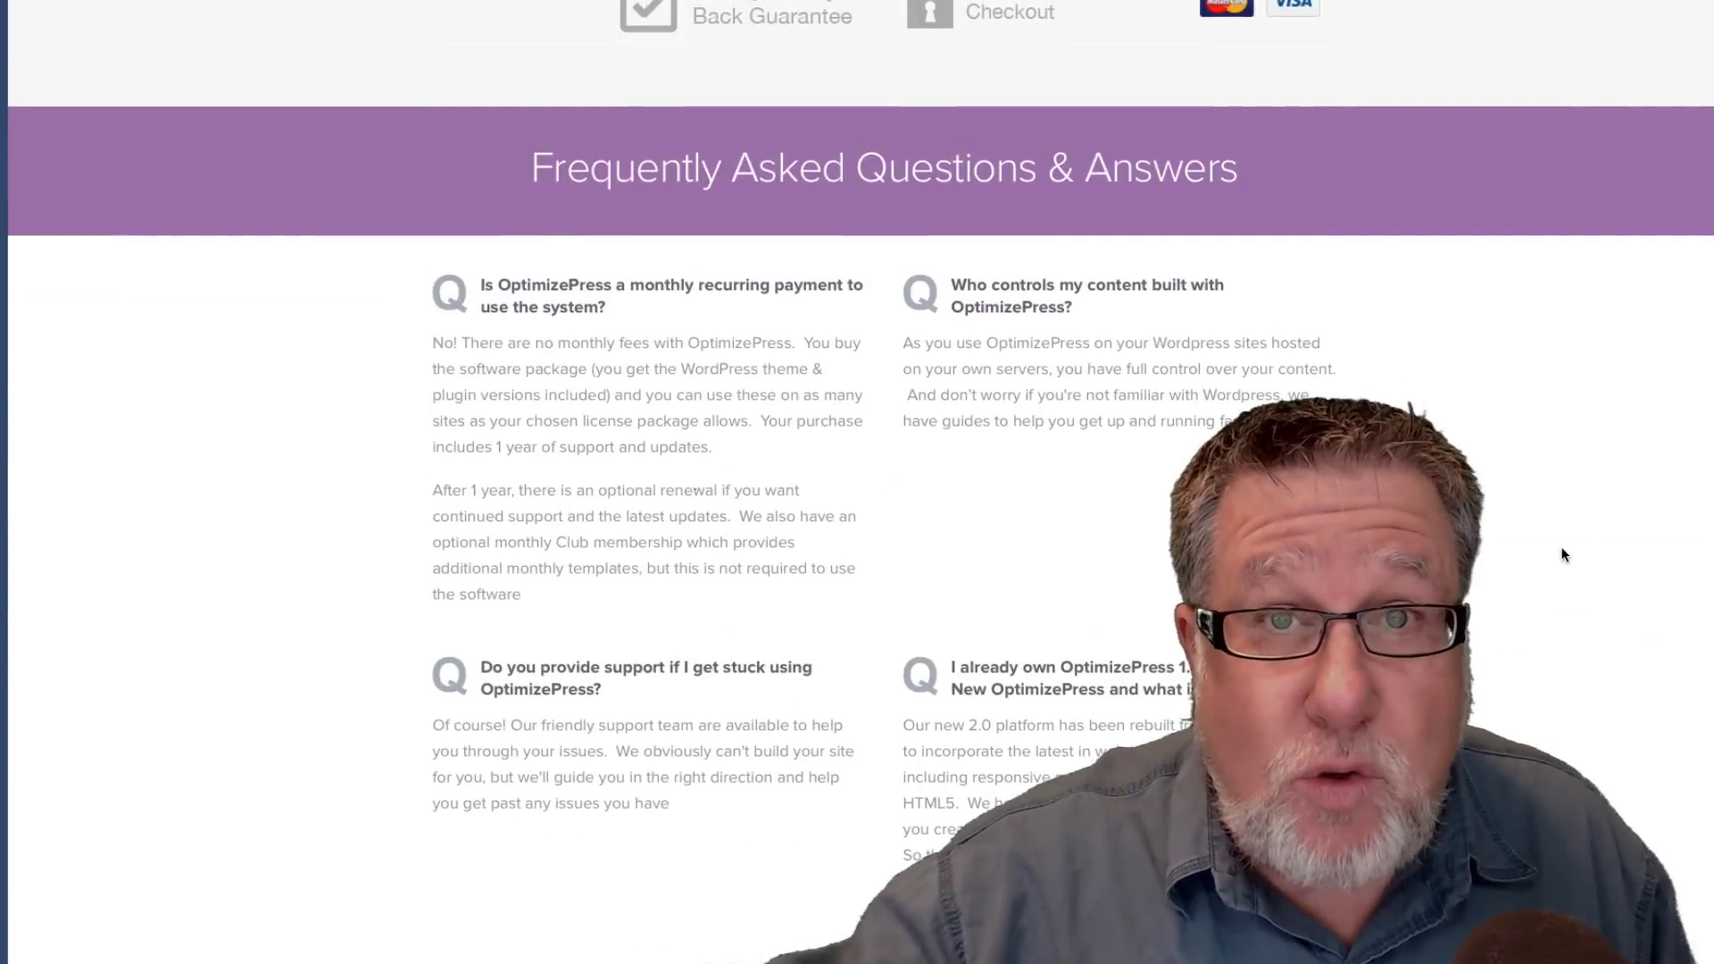
{"action": "scroll", "scroll_direction": "up", "scroll_amount": 3}
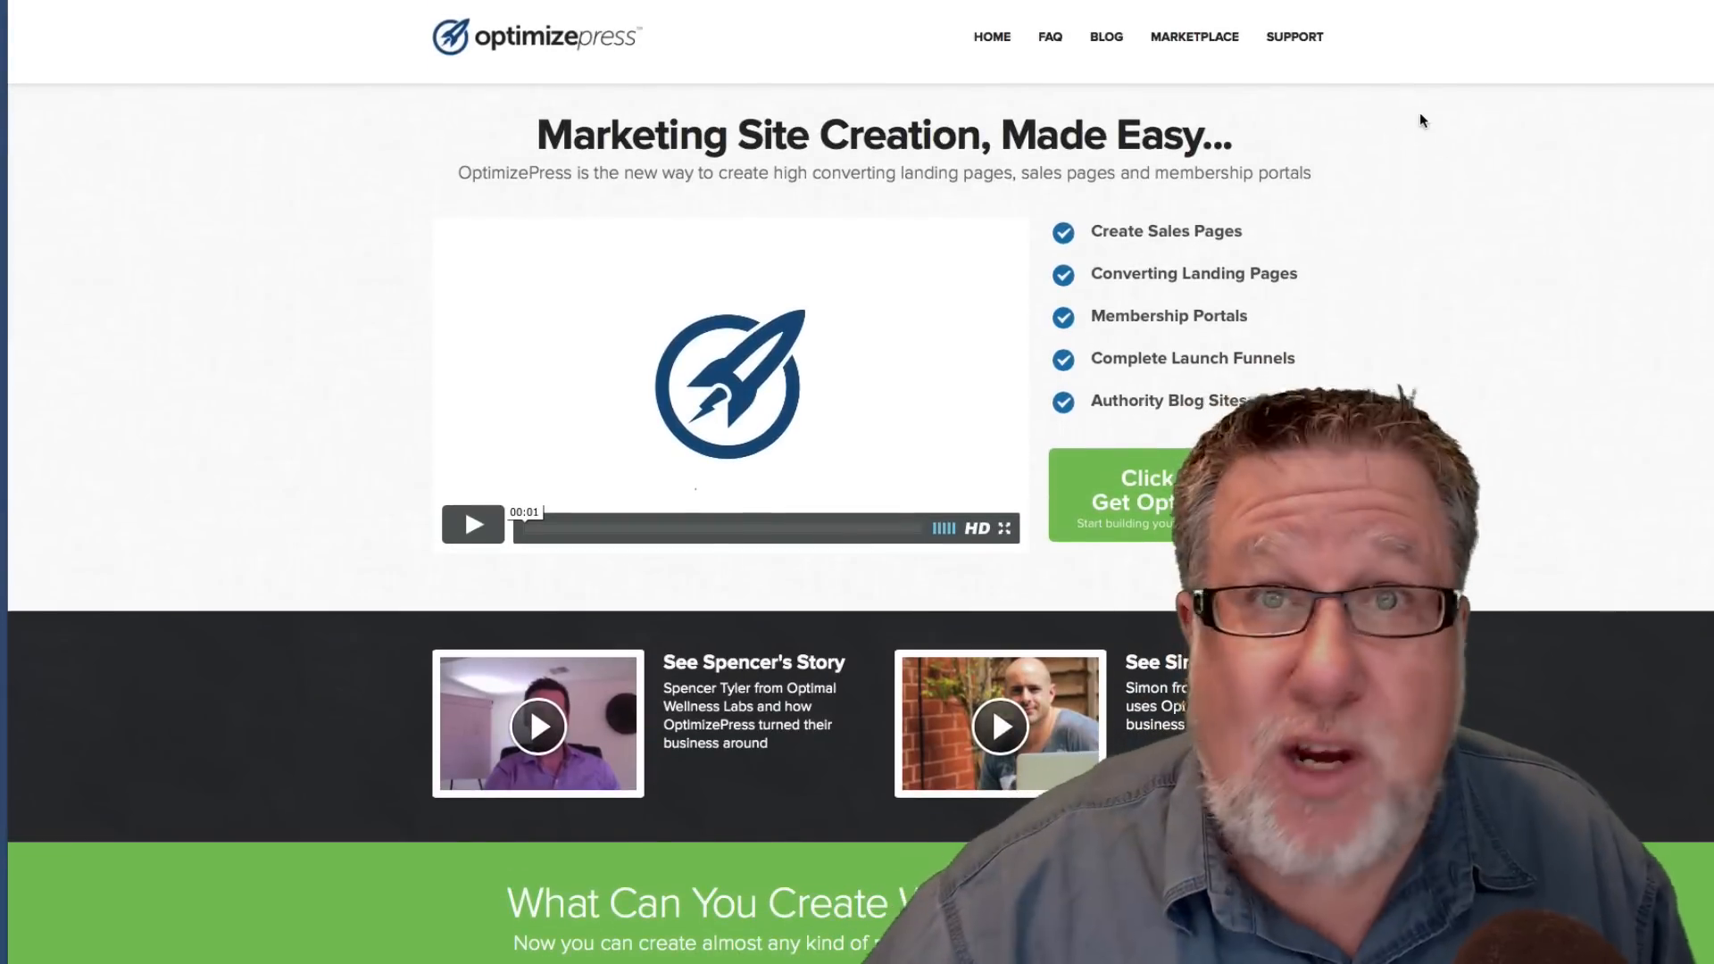
{"action": "mouse_move", "coordinate": [1393, 111]}
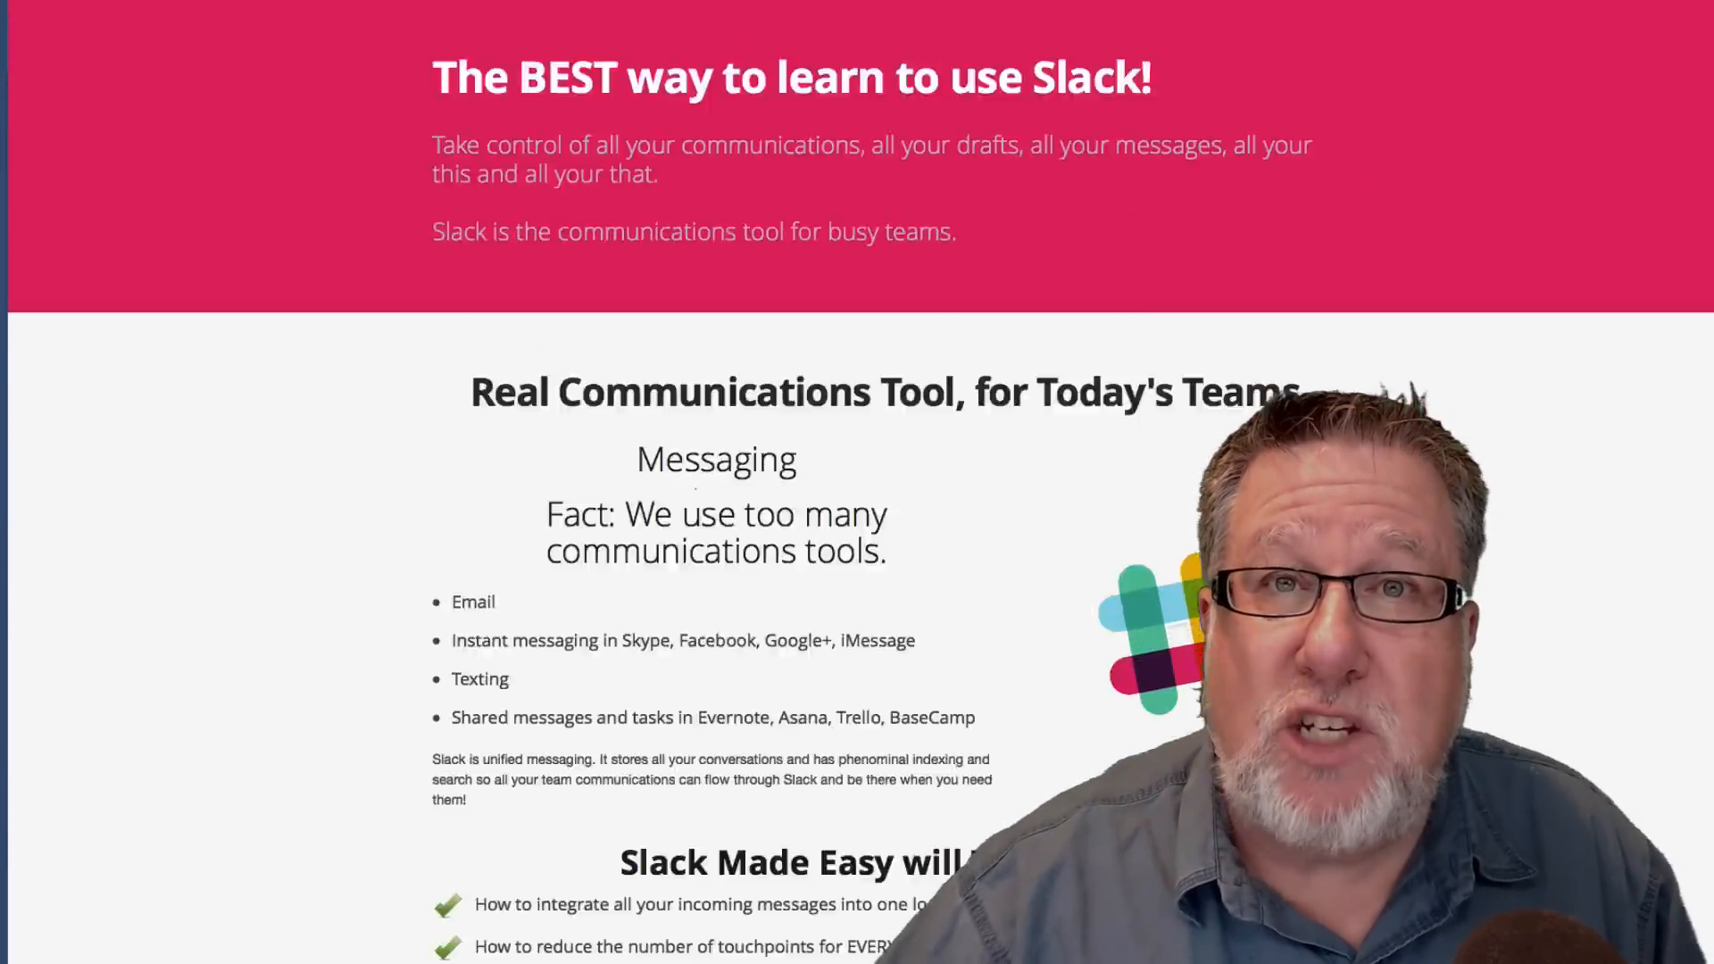
{"action": "scroll", "scroll_direction": "down", "scroll_amount": 3}
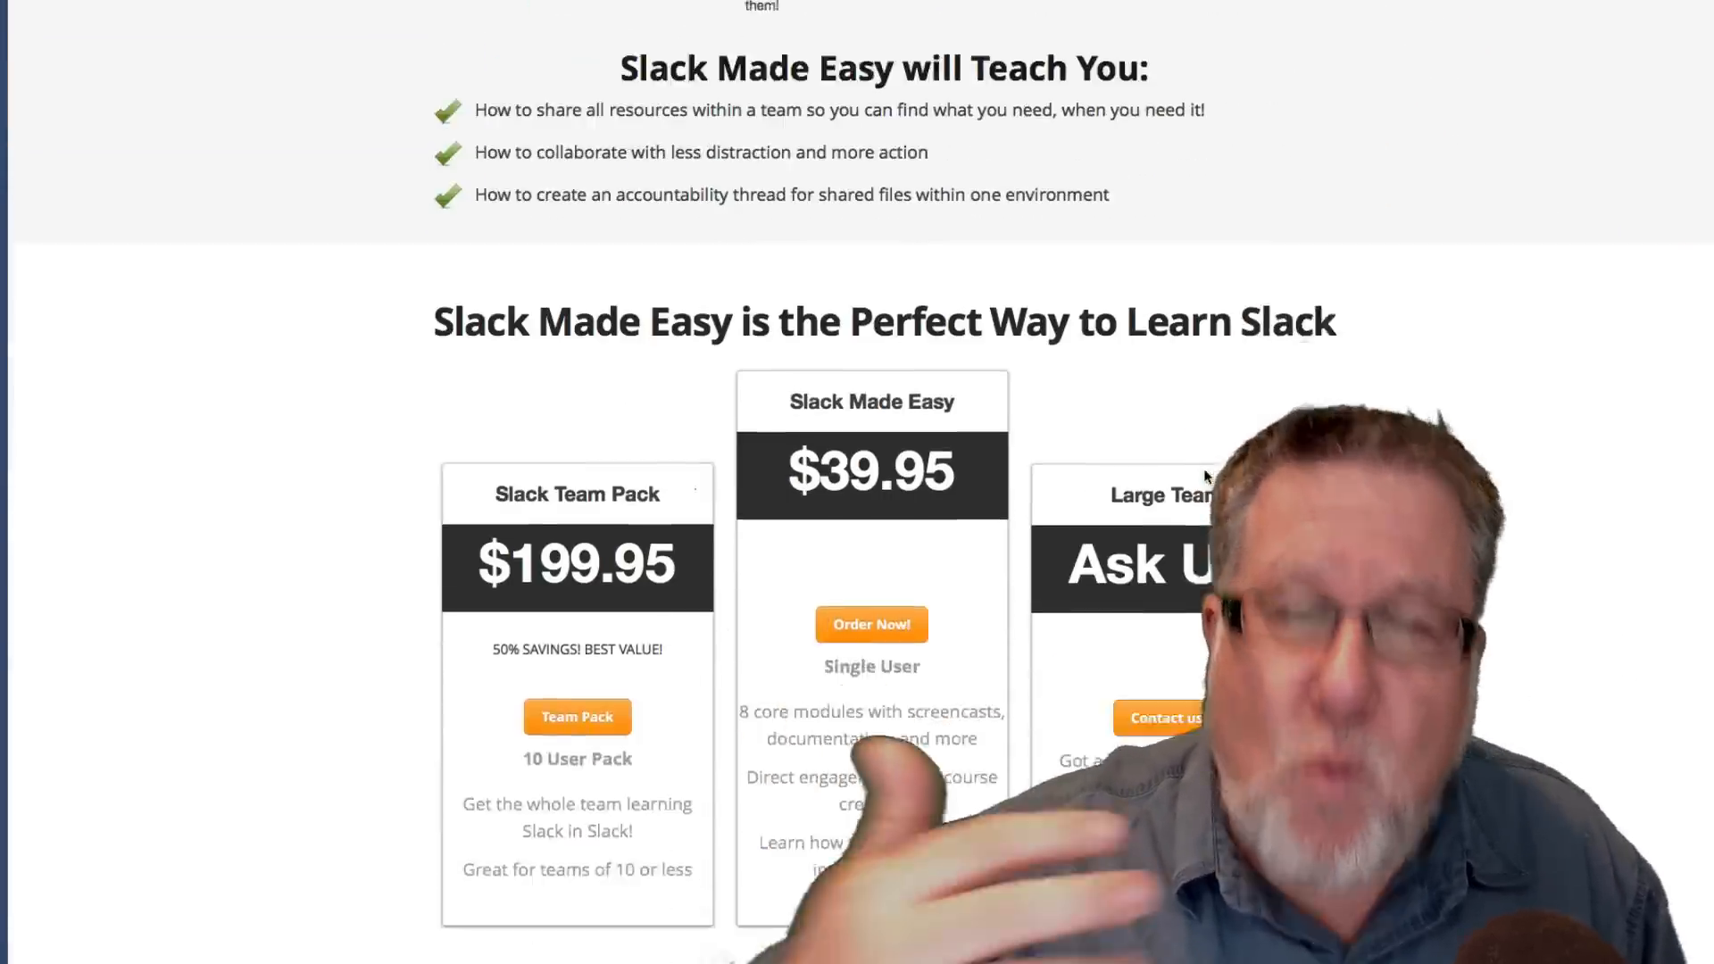
{"action": "scroll", "scroll_direction": "down", "scroll_amount": 3}
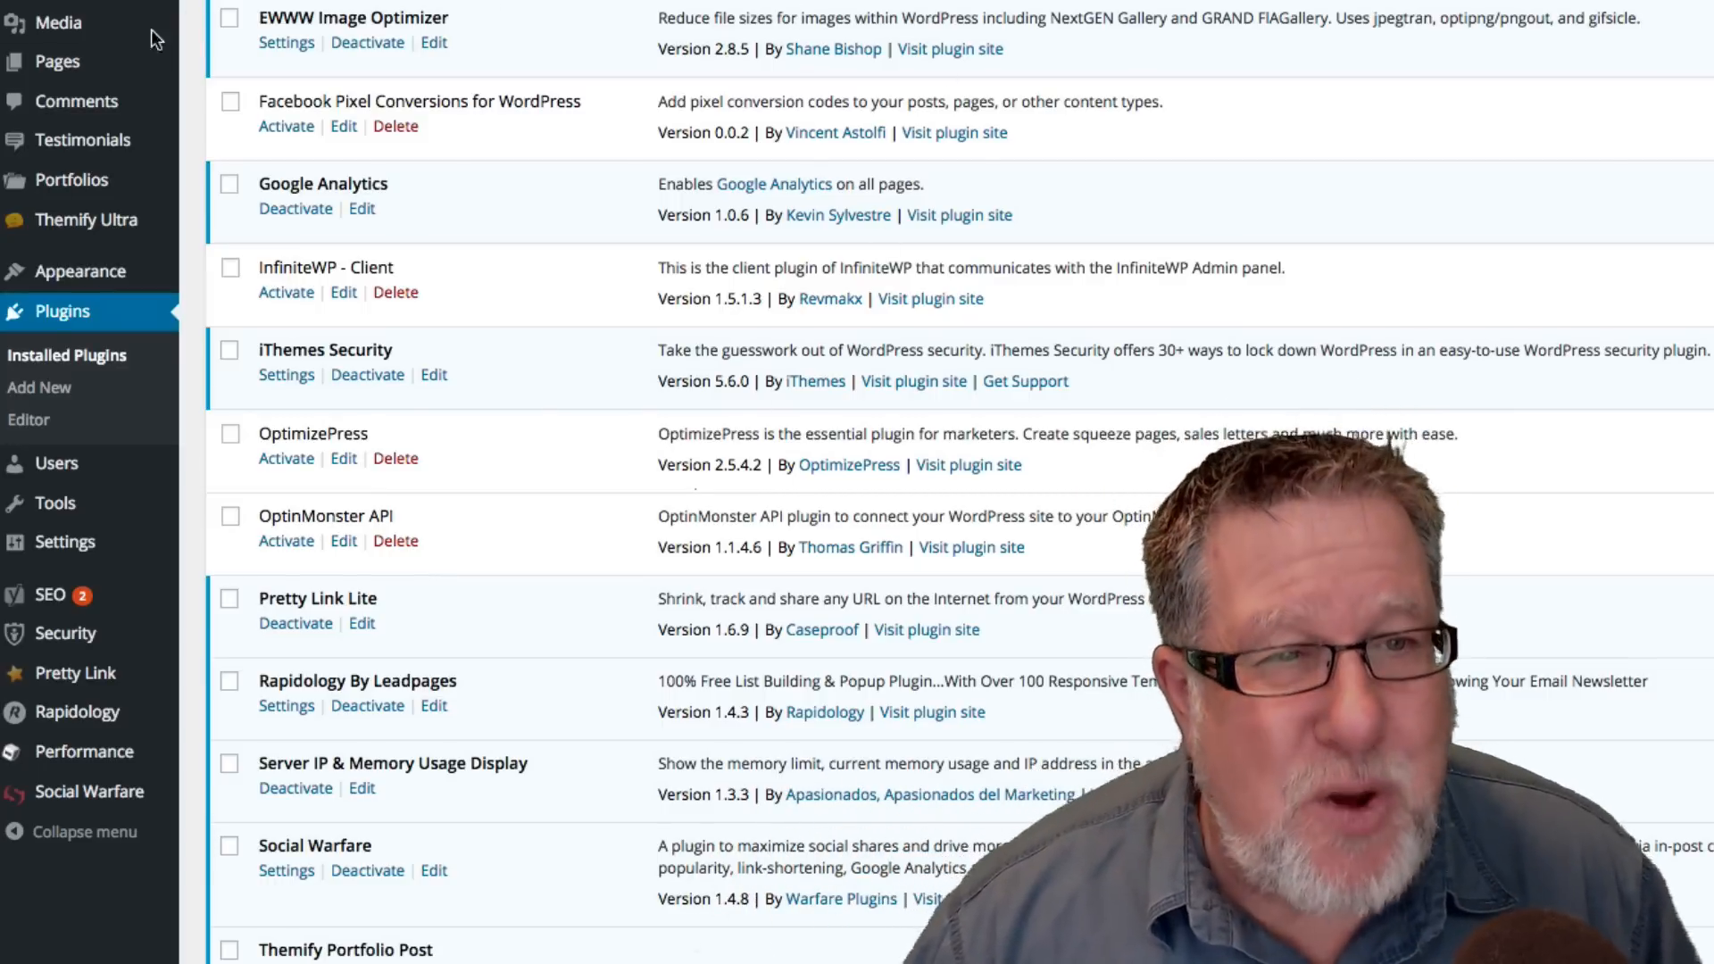
{"action": "mouse_move", "coordinate": [1195, 312]}
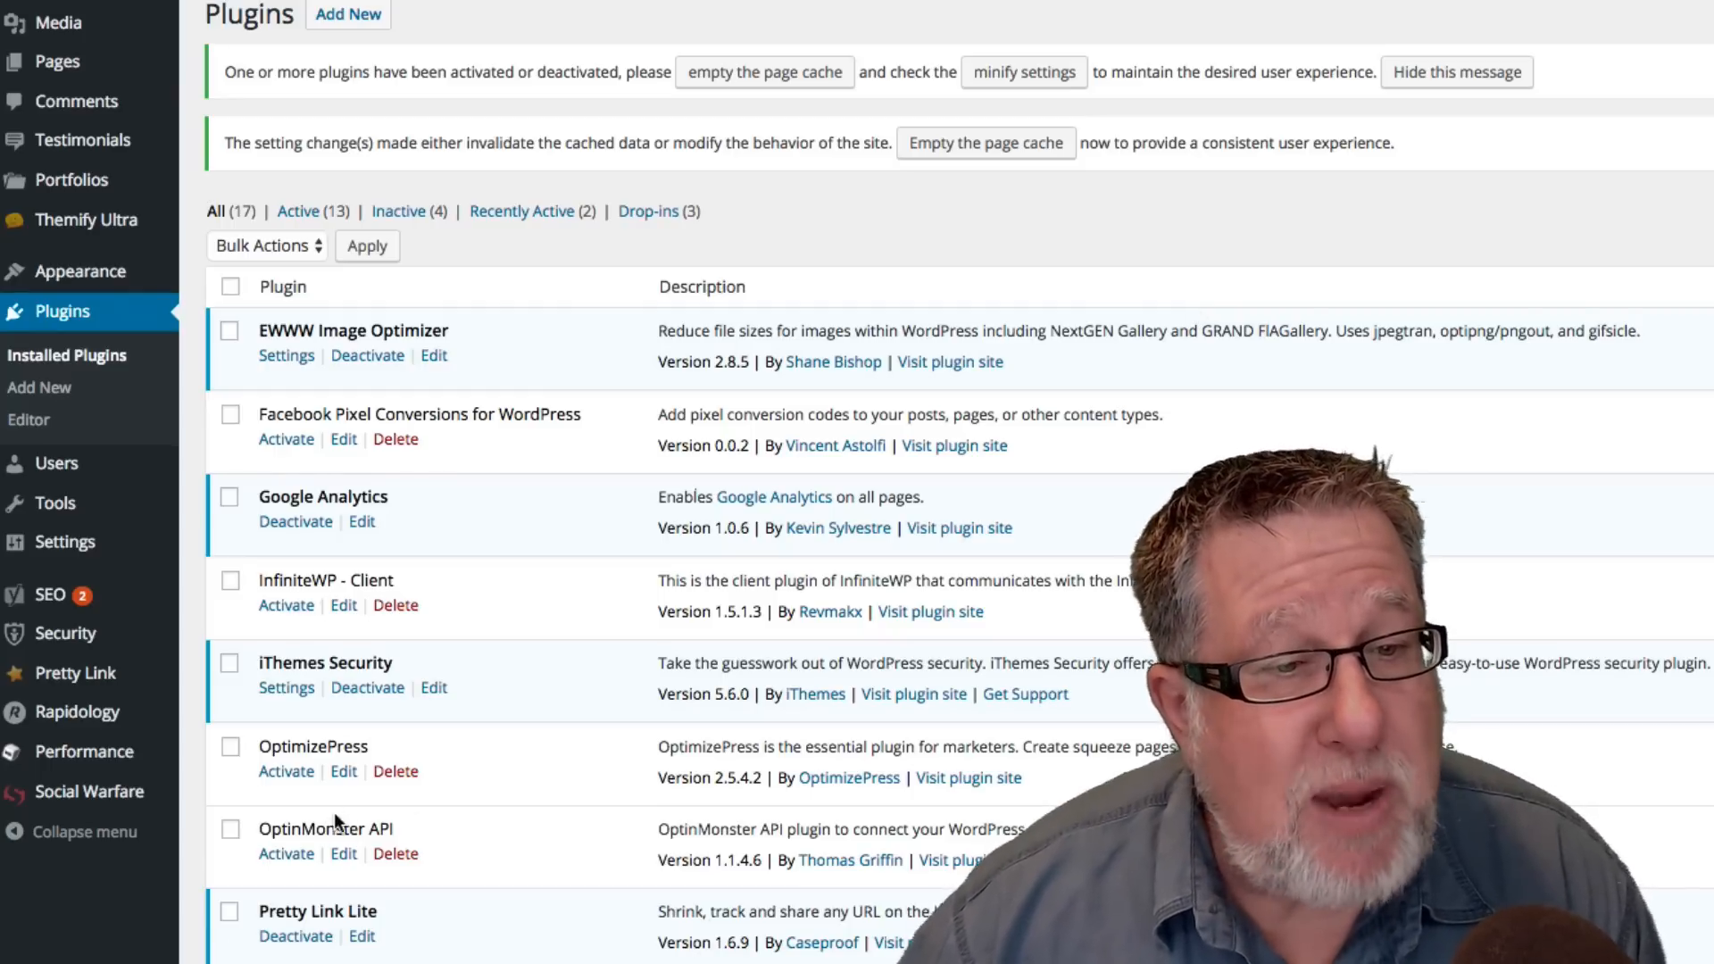
{"action": "scroll", "scroll_direction": "down", "scroll_amount": 3}
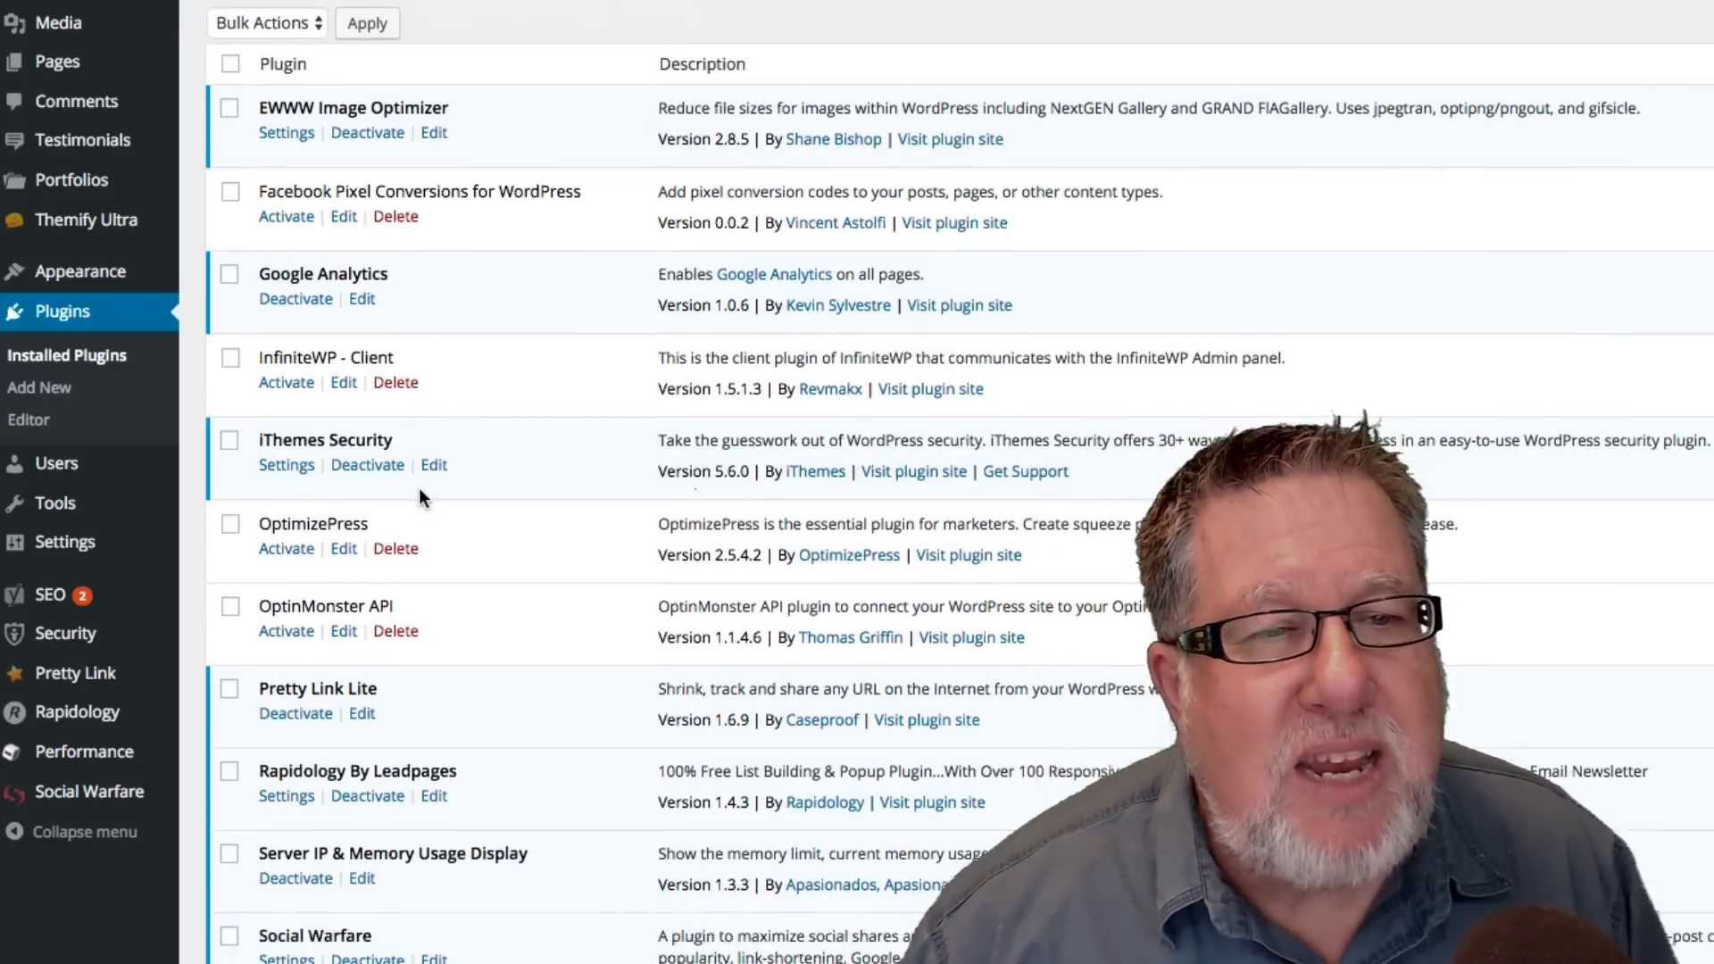
{"action": "scroll", "scroll_direction": "down", "scroll_amount": 3}
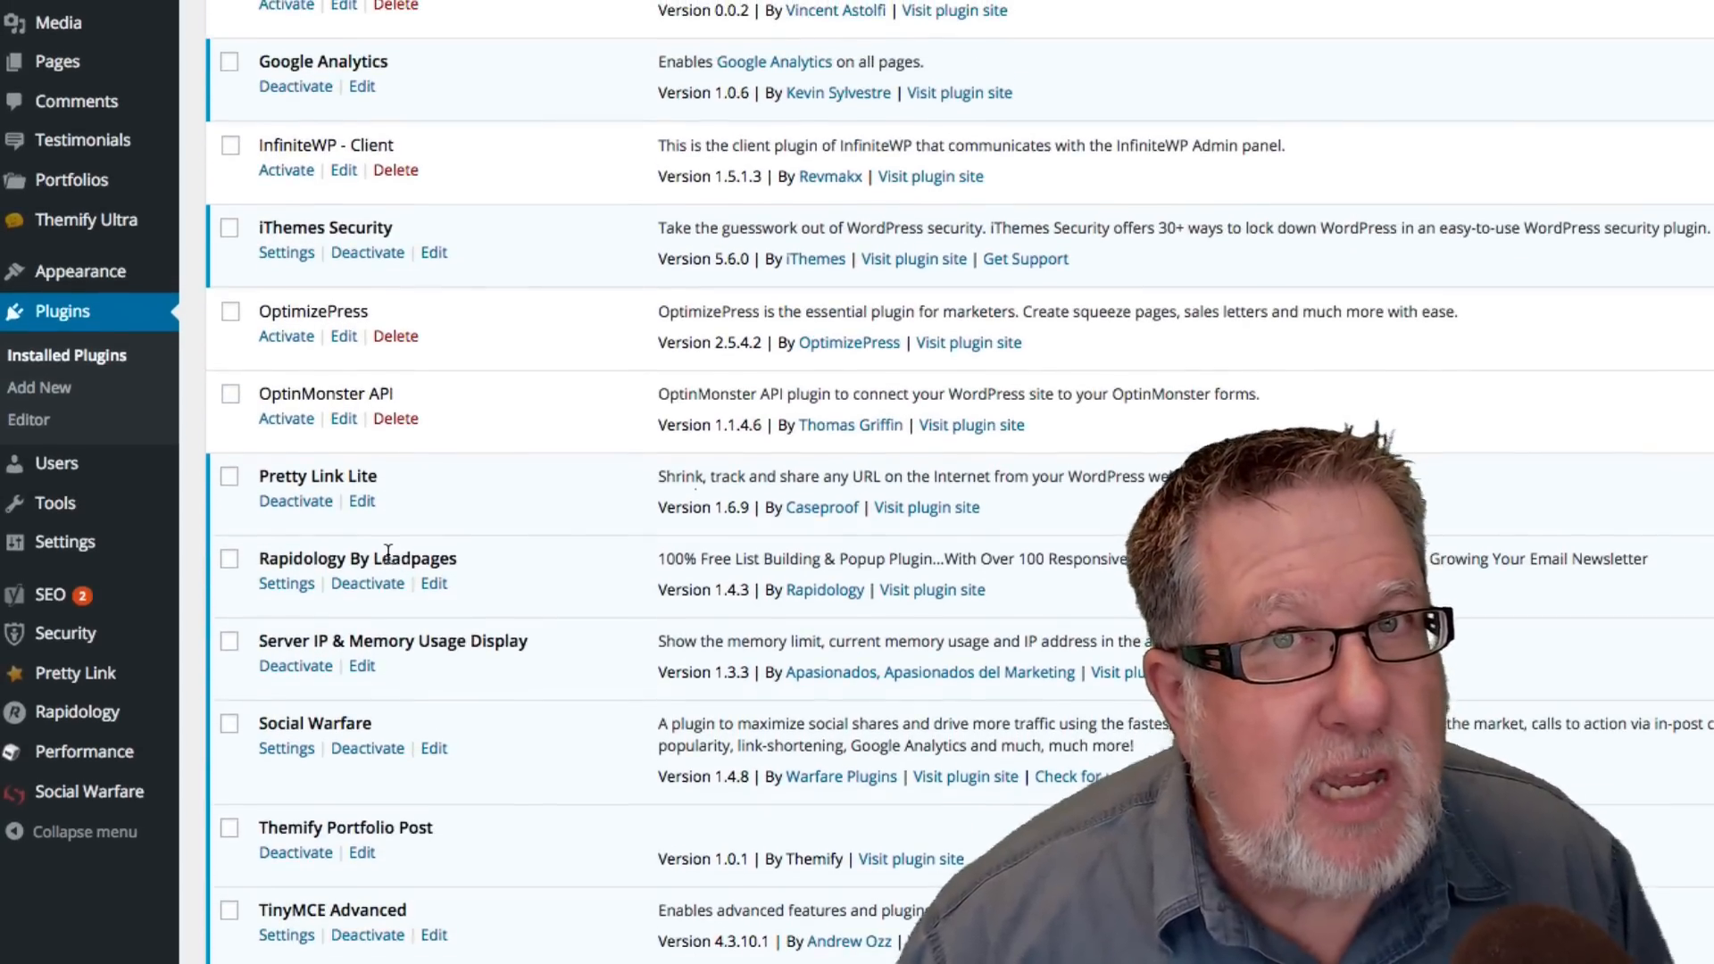
{"action": "scroll", "scroll_direction": "up", "scroll_amount": 3}
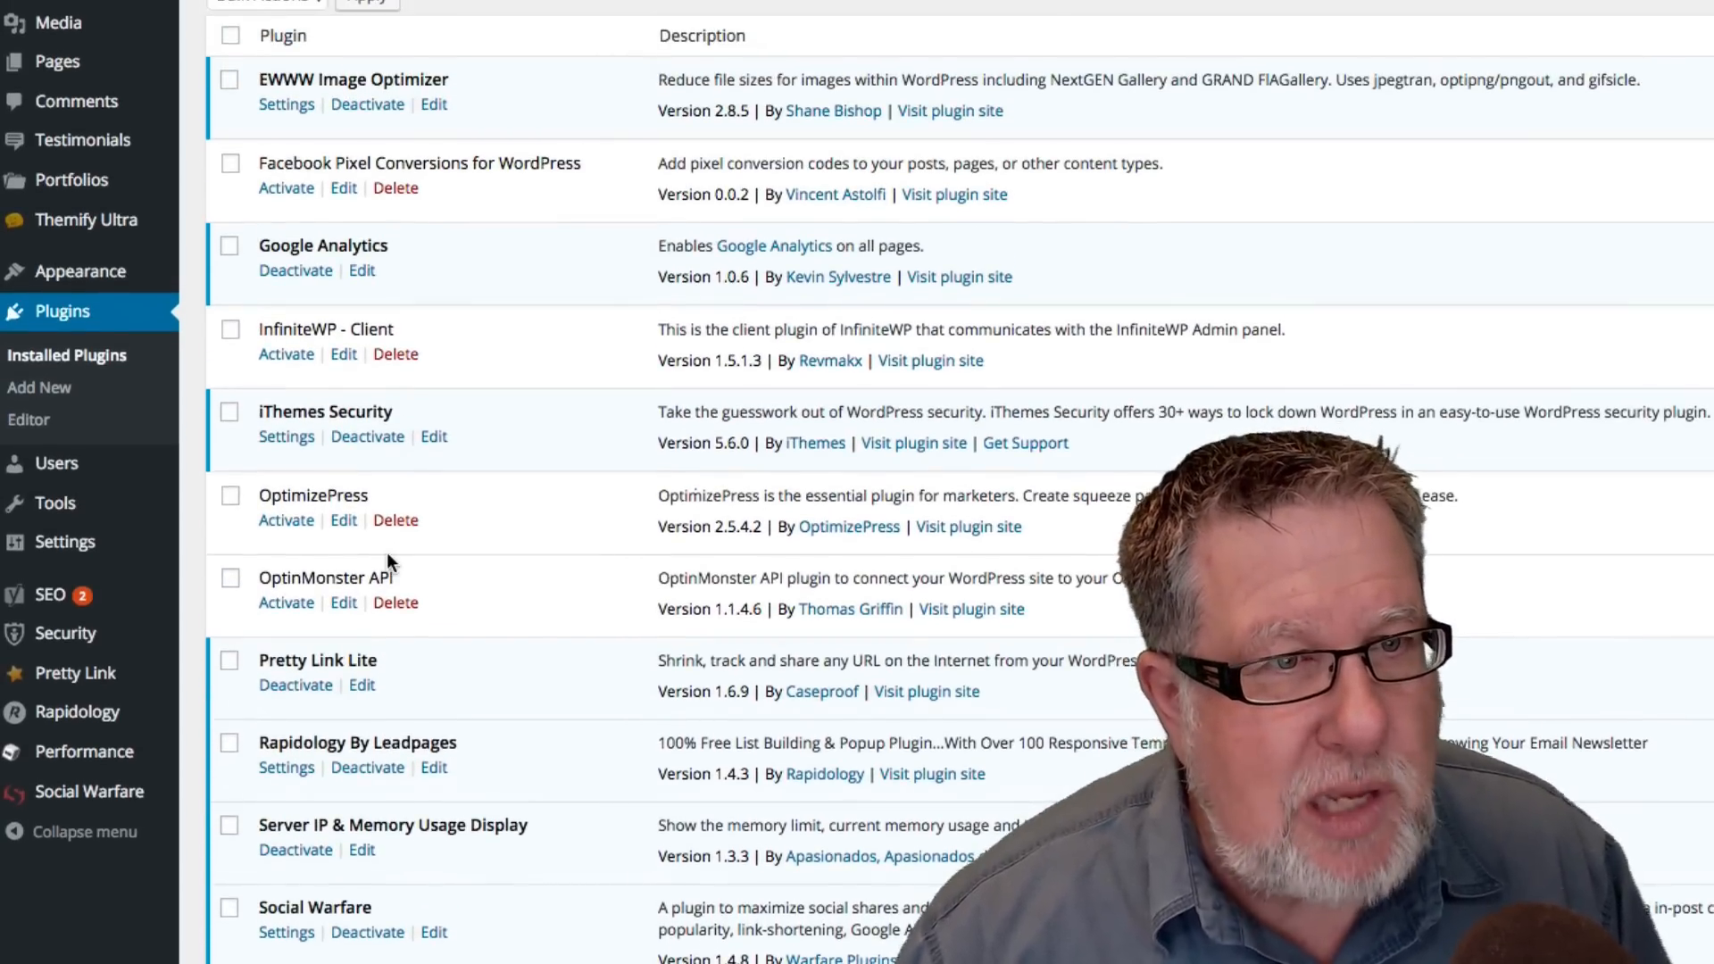
{"action": "scroll", "scroll_direction": "down", "scroll_amount": 3}
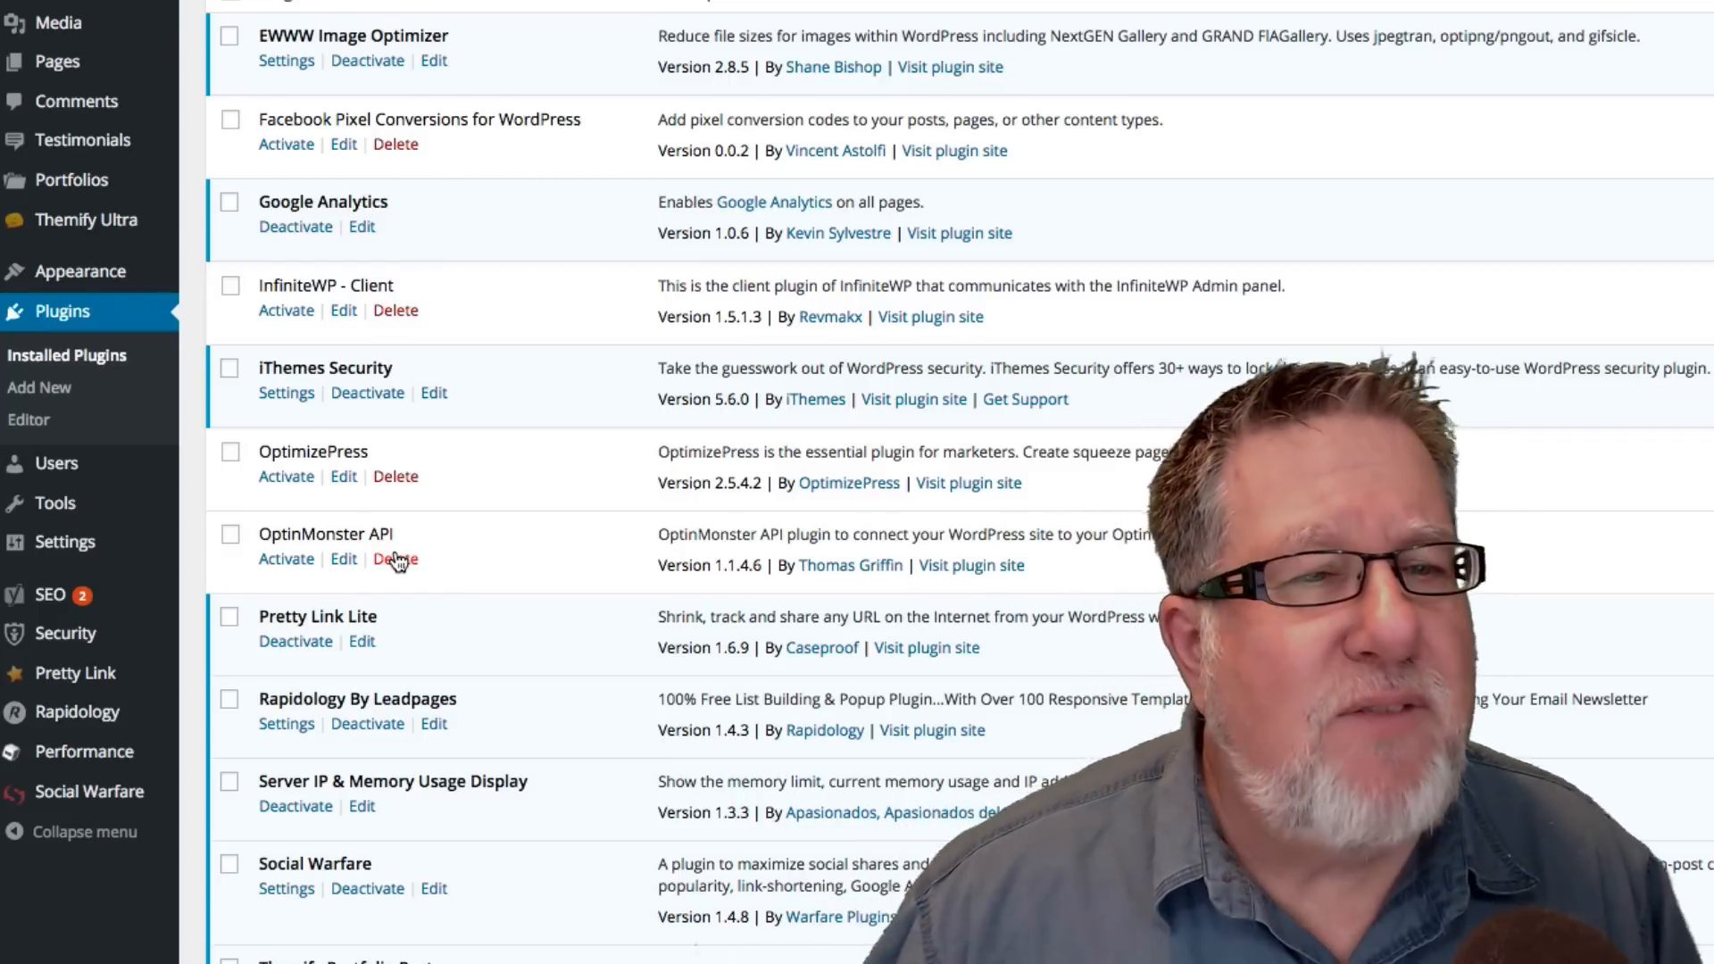
{"action": "scroll", "scroll_direction": "down", "scroll_amount": 3}
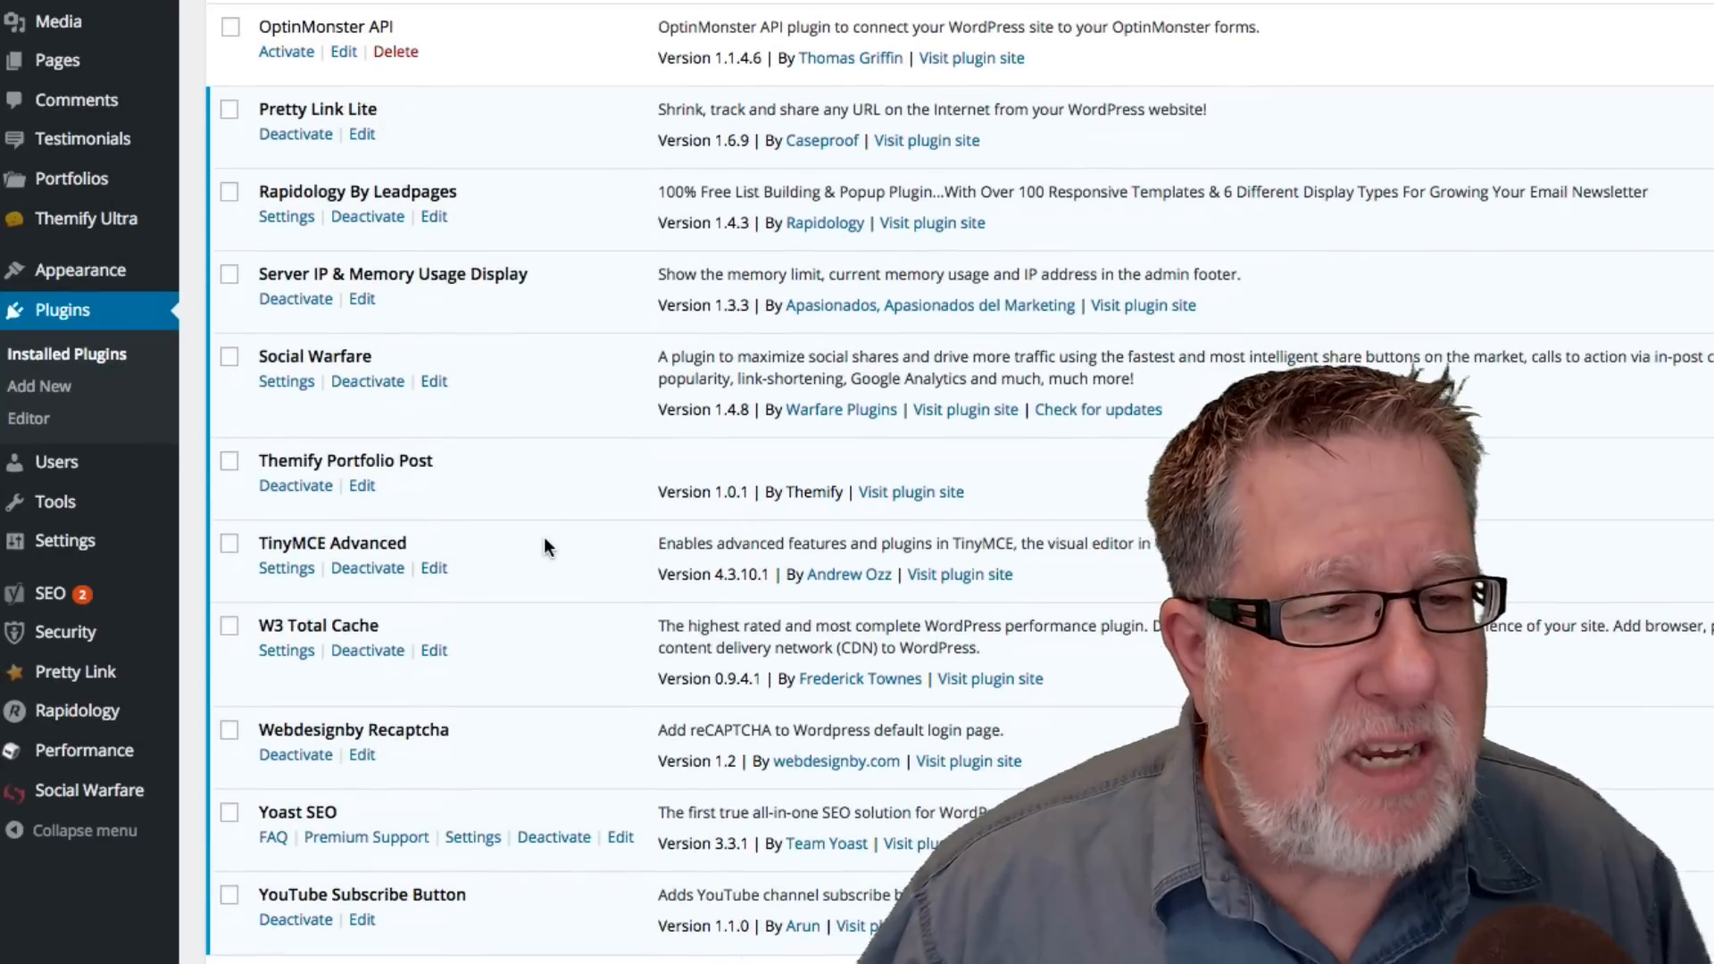